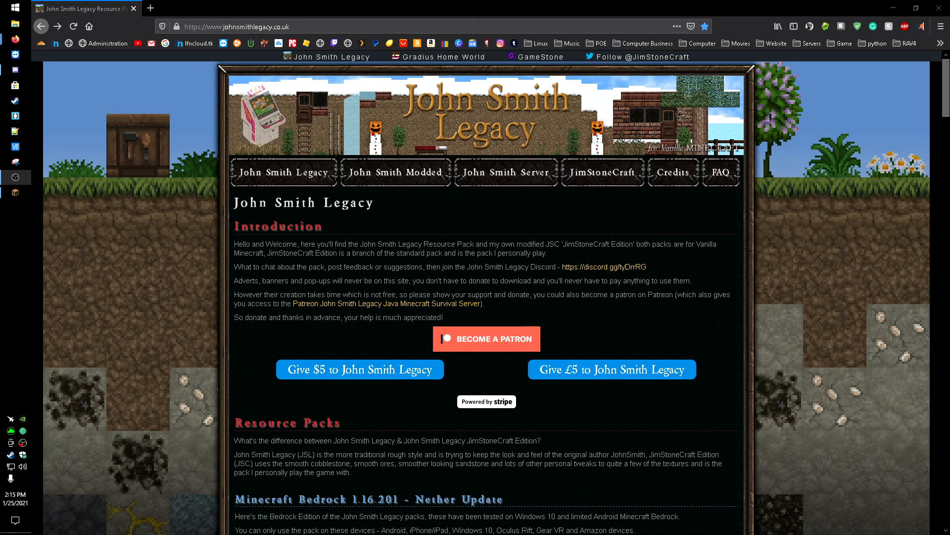
mouse_move(604, 263)
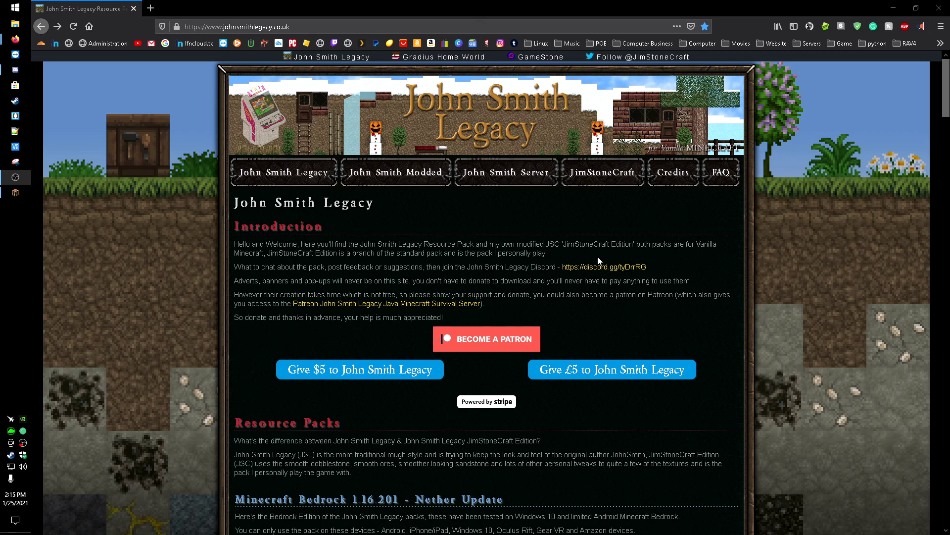
- Download the standard John Smith Legacy 1.16.4 v9 resource pack
scroll(down, 3)
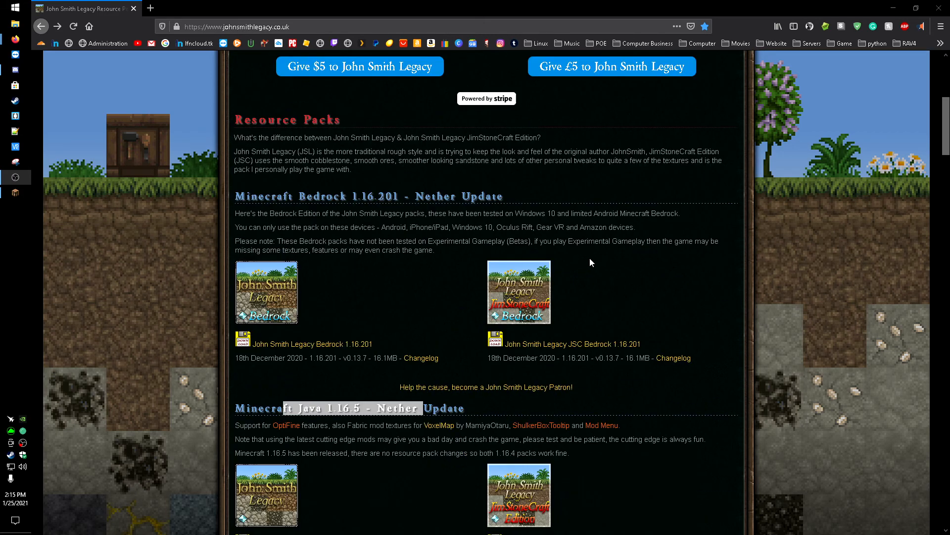
scroll(down, 3)
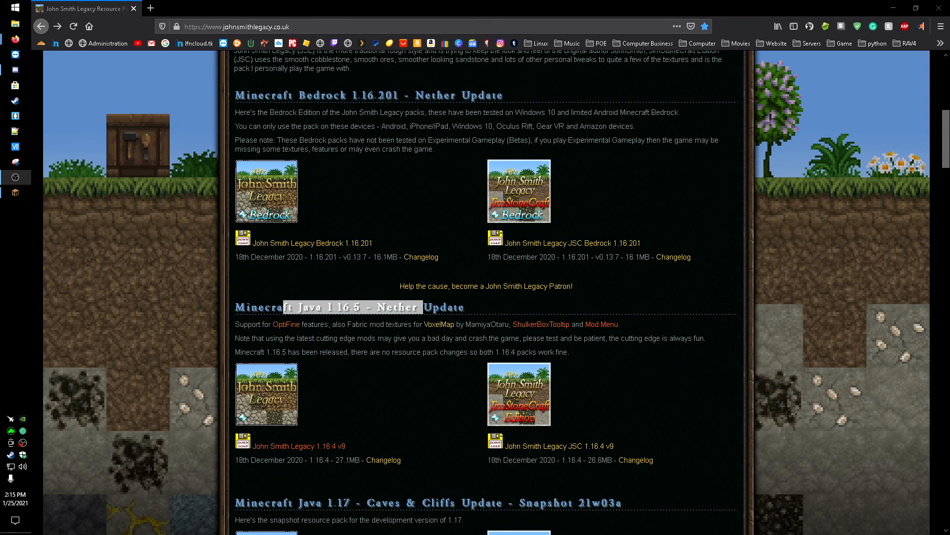
scroll(down, 3)
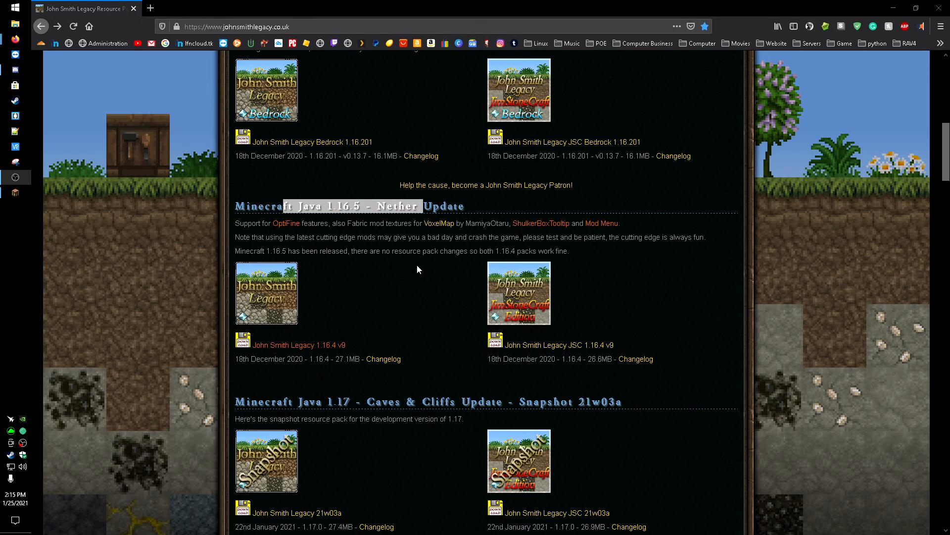
scroll(up, 3)
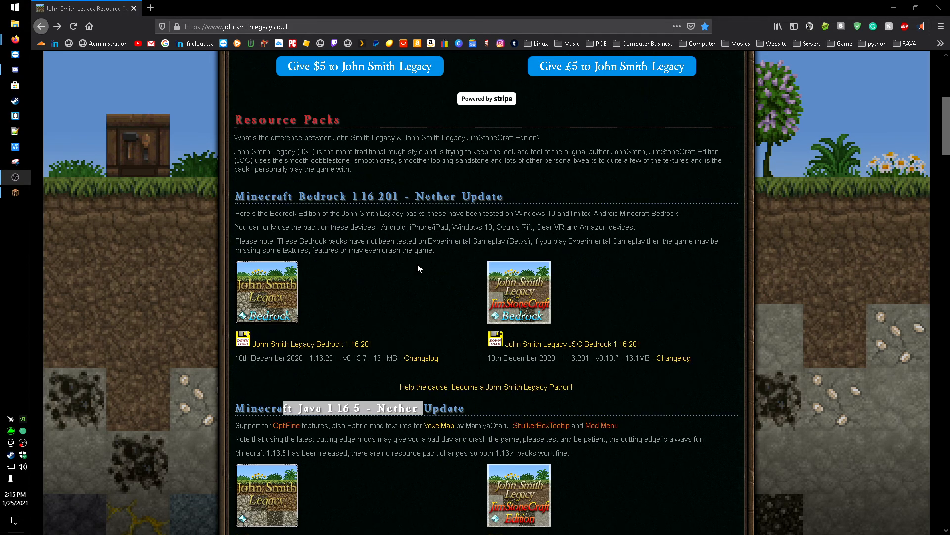
mouse_move(302, 345)
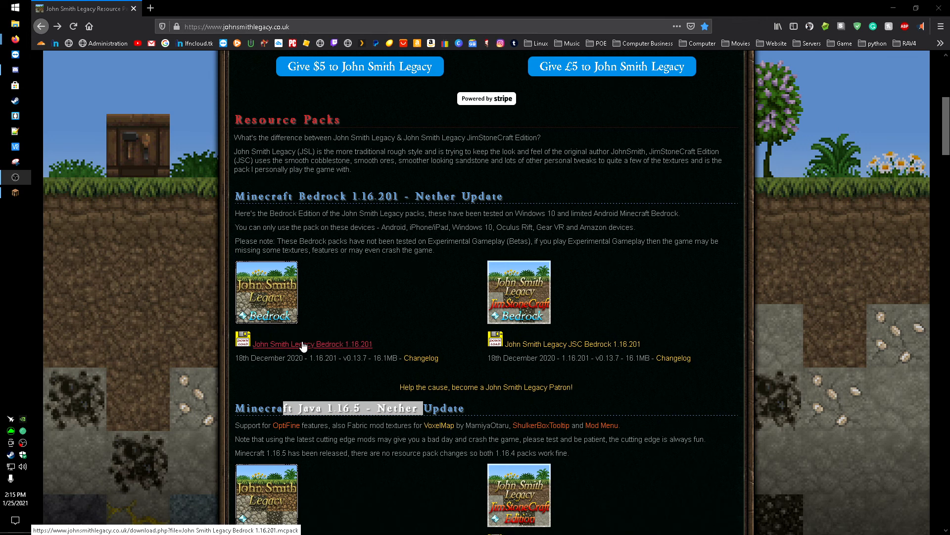
mouse_move(302, 334)
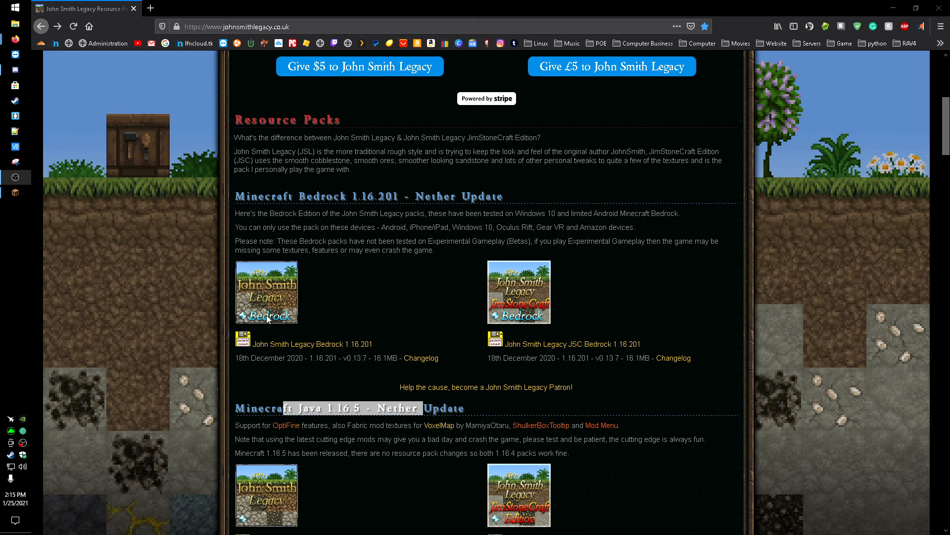
mouse_move(529, 309)
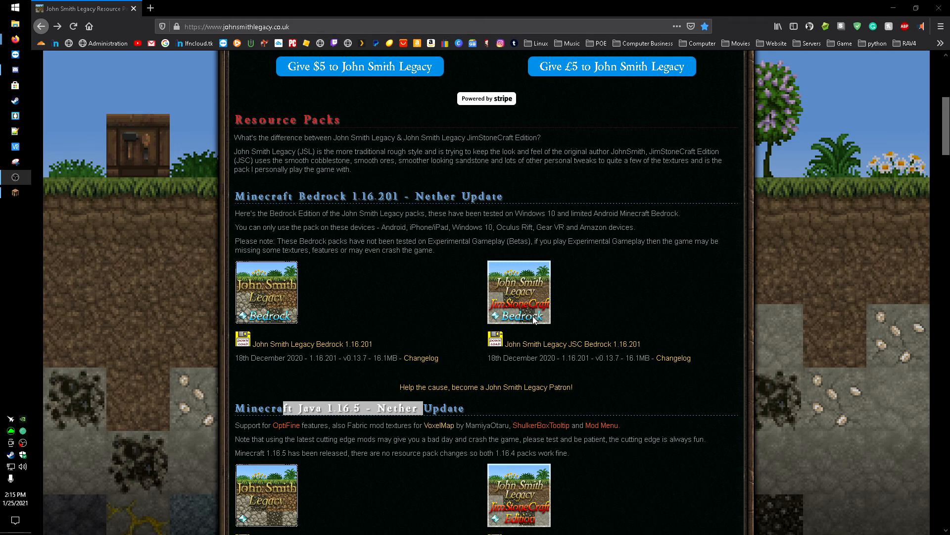
scroll(down, 3)
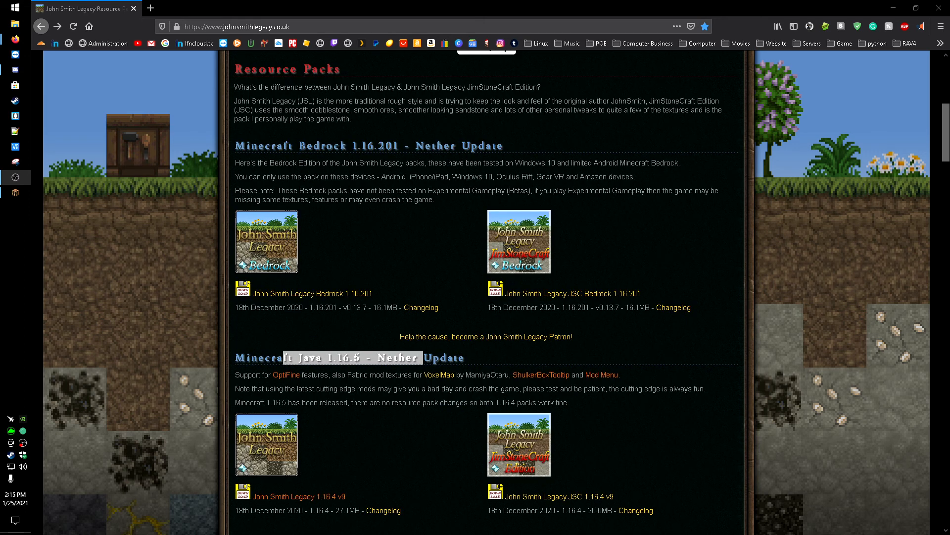
mouse_move(364, 273)
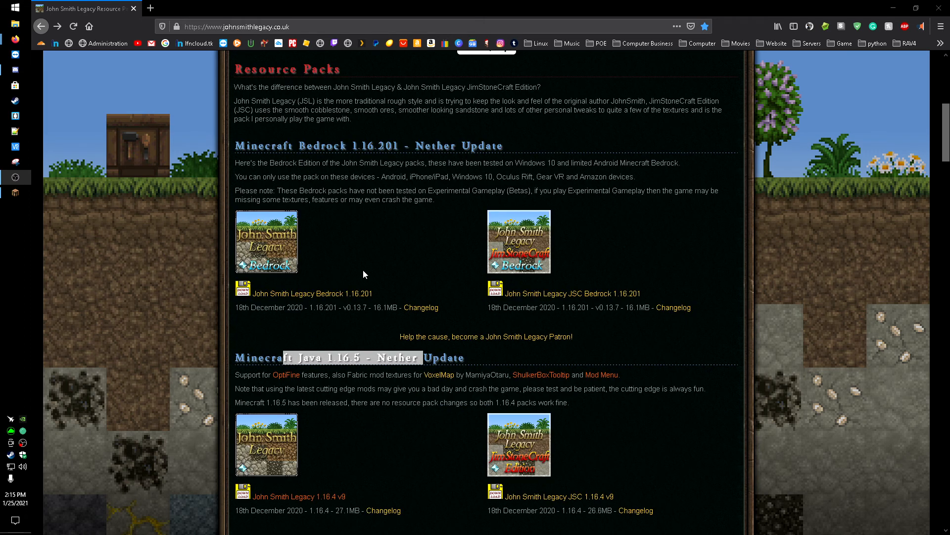
mouse_move(316, 267)
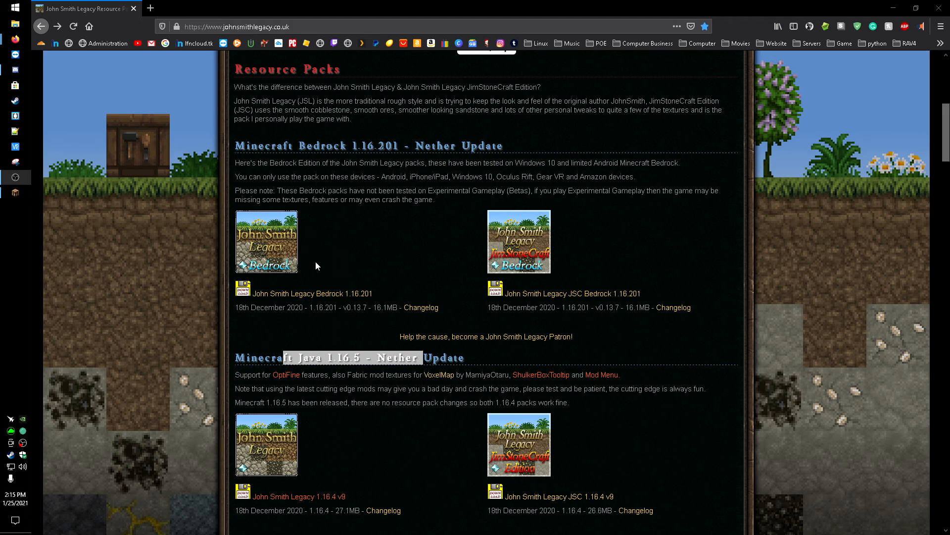
scroll(down, 3)
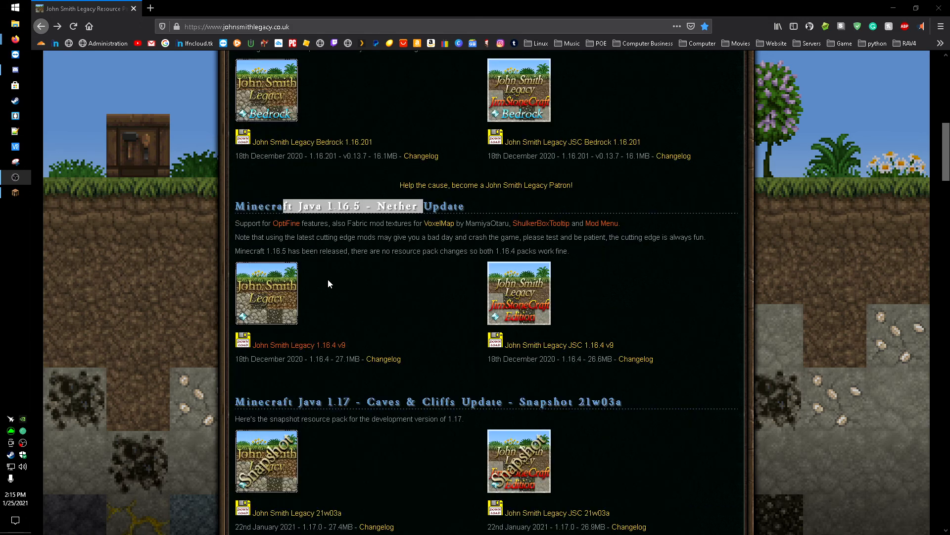
mouse_move(354, 276)
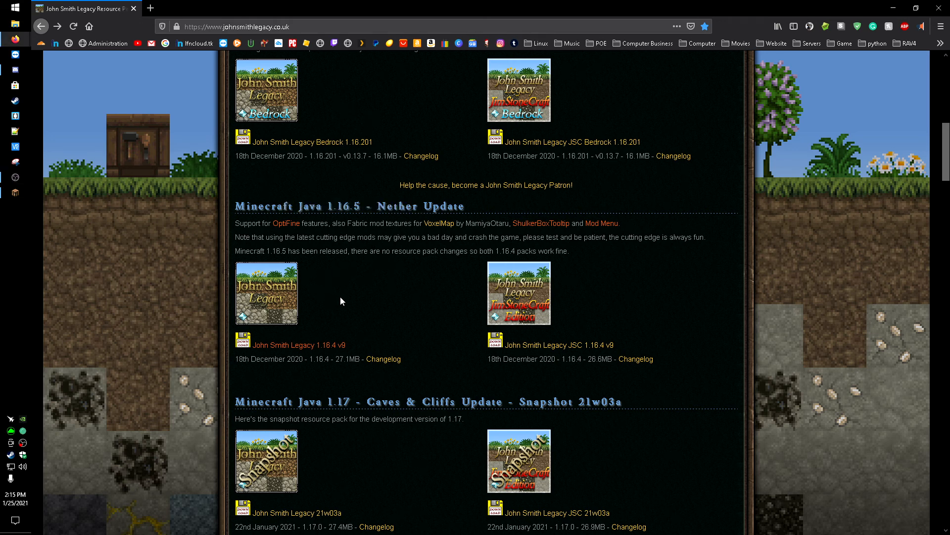
mouse_move(297, 344)
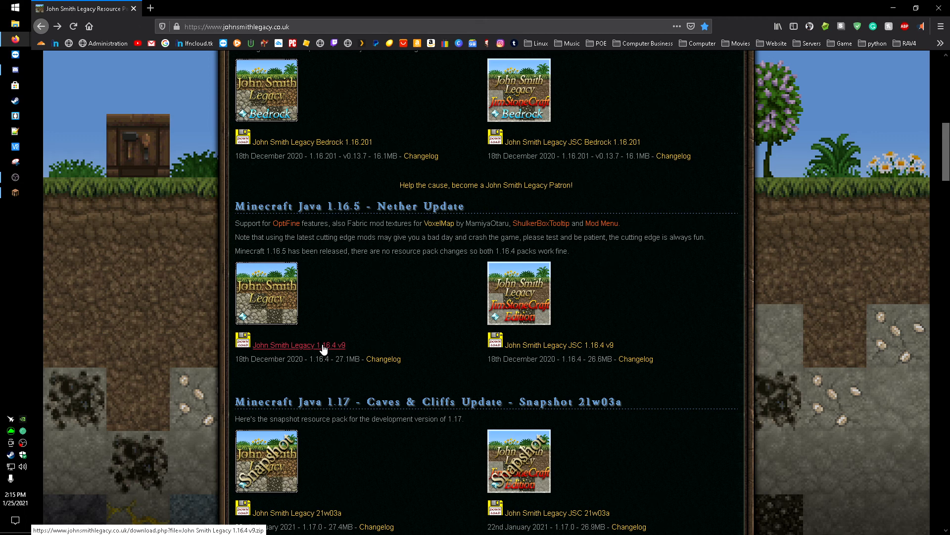
mouse_move(321, 346)
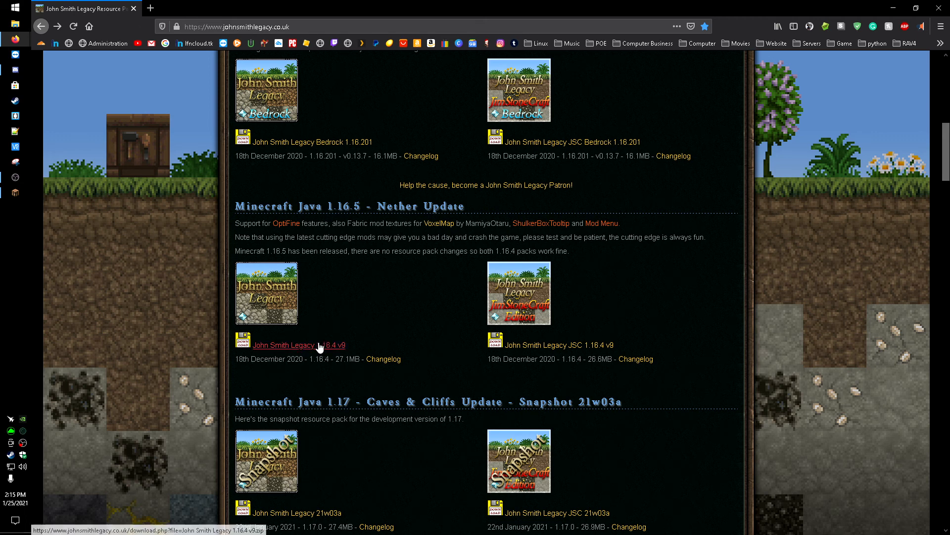
click(557, 345)
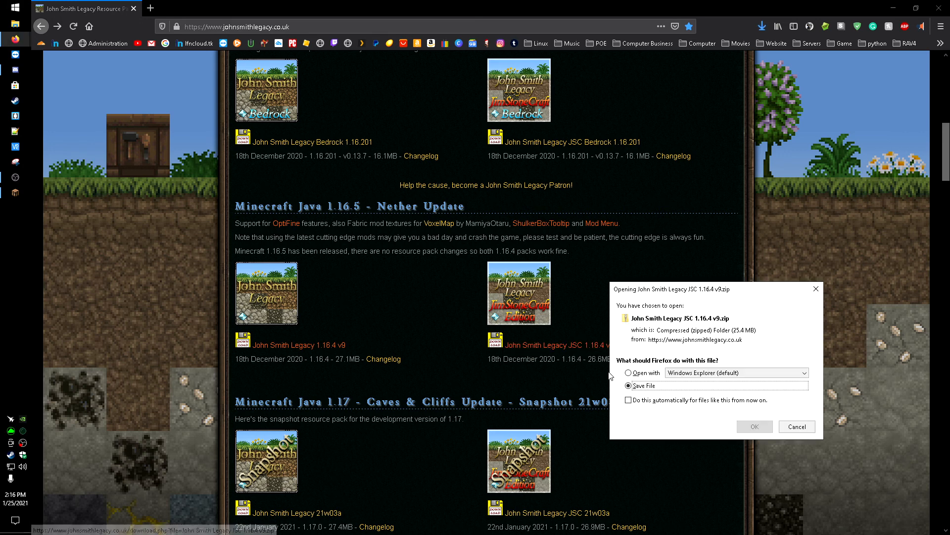
- Save the JSC 1.16.4 v9 edition into Downloads
click(754, 427)
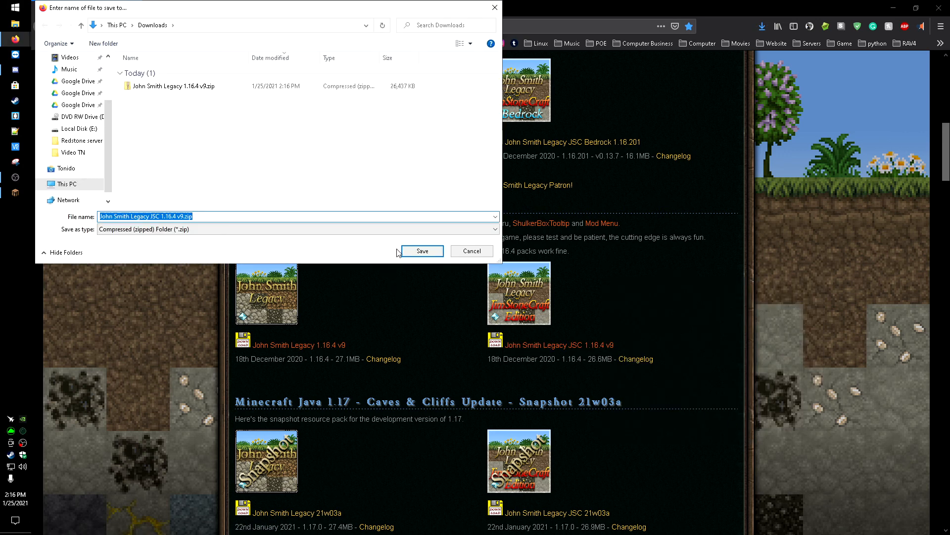
click(421, 251)
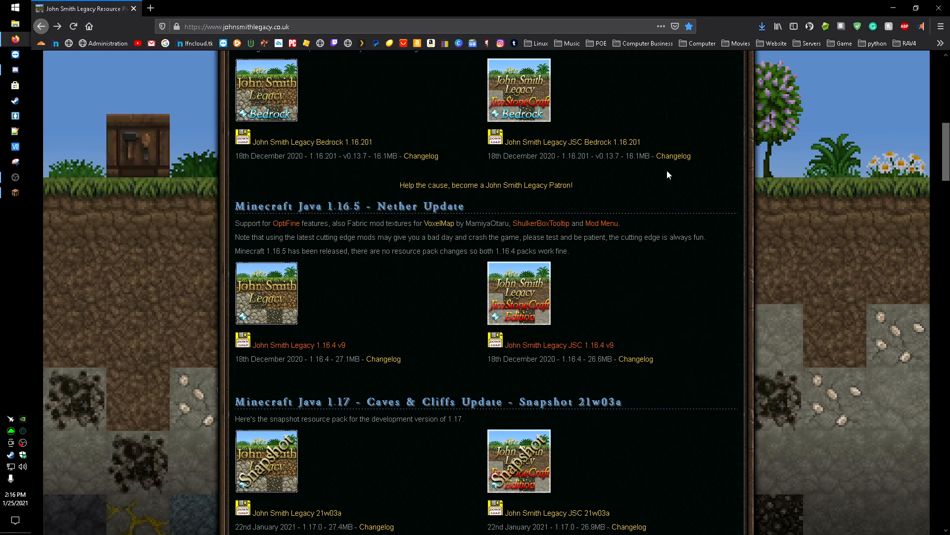
scroll(down, 3)
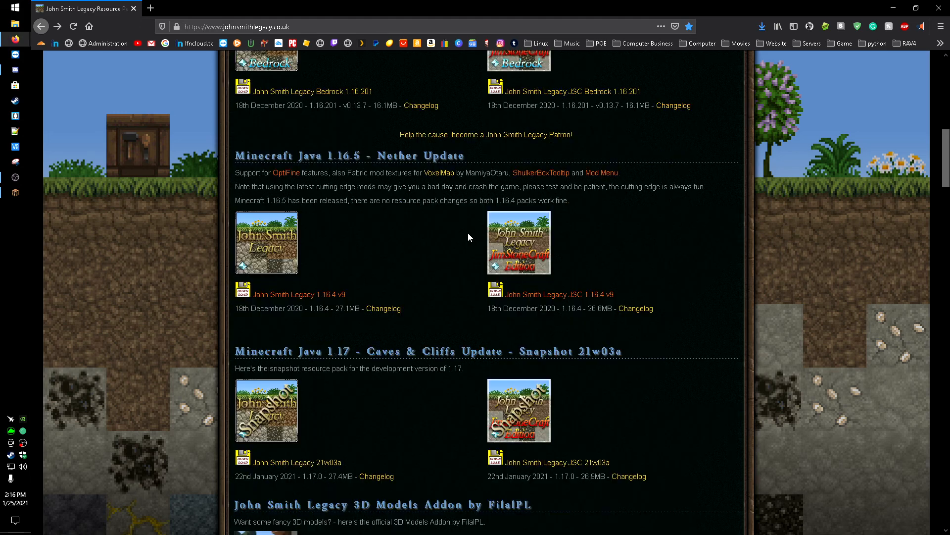
scroll(down, 3)
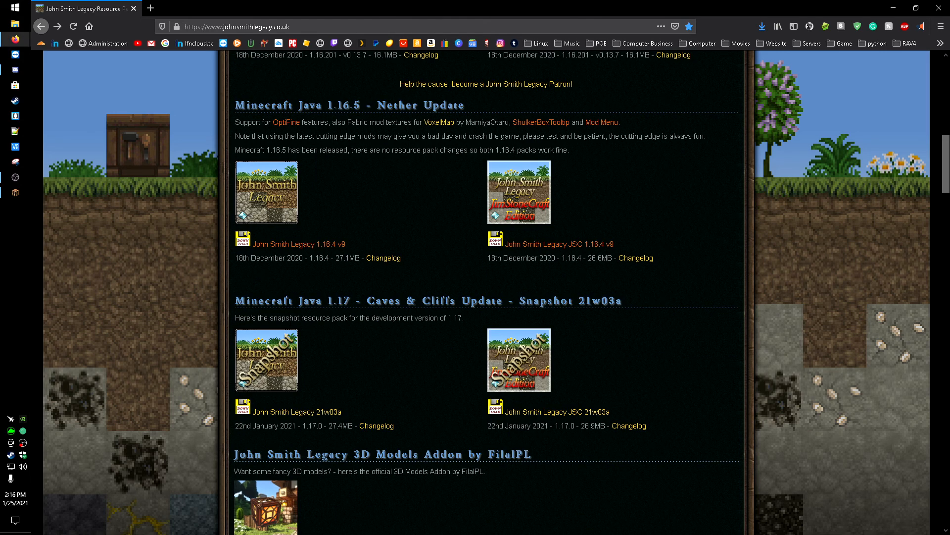
mouse_move(385, 337)
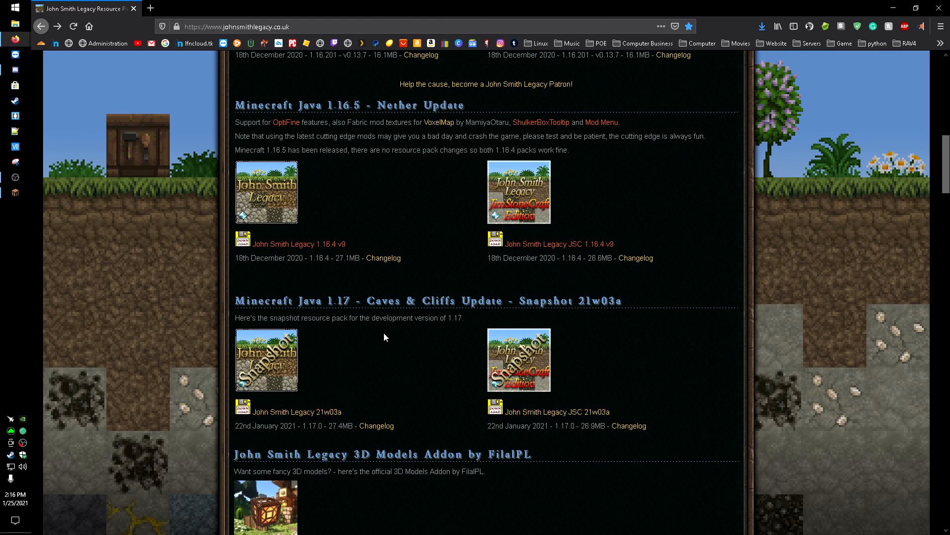
scroll(up, 3)
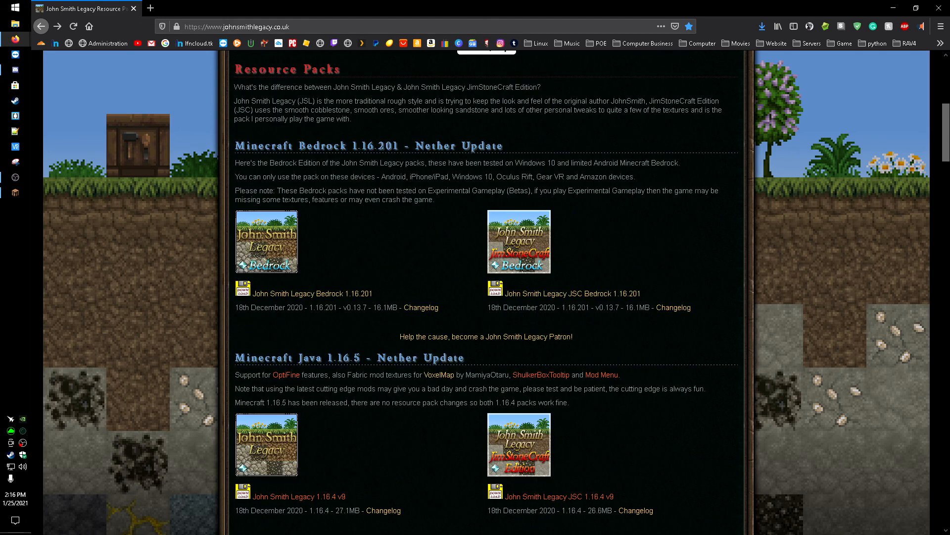
mouse_move(896, 9)
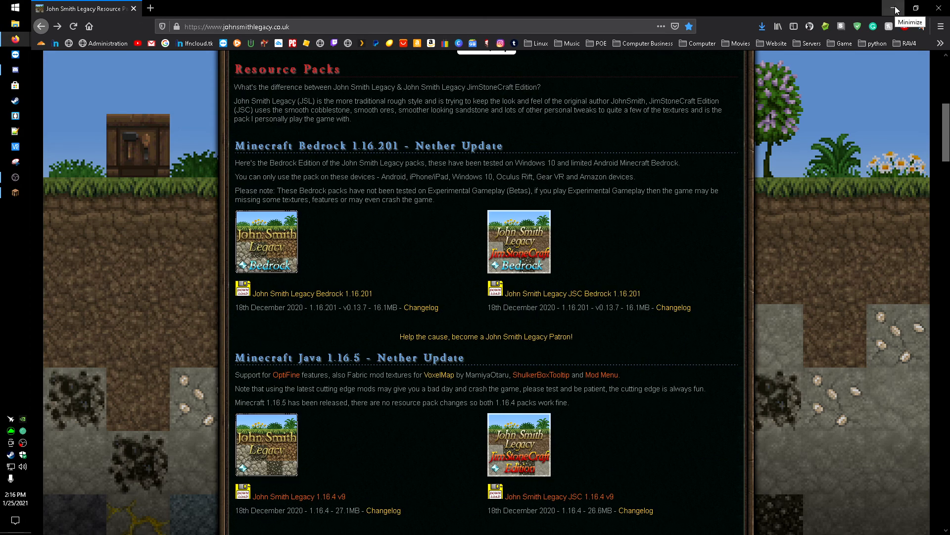
- Minimize Firefox and open Minecraft's resourcepacks folder from the Resource Packs screen
click(909, 9)
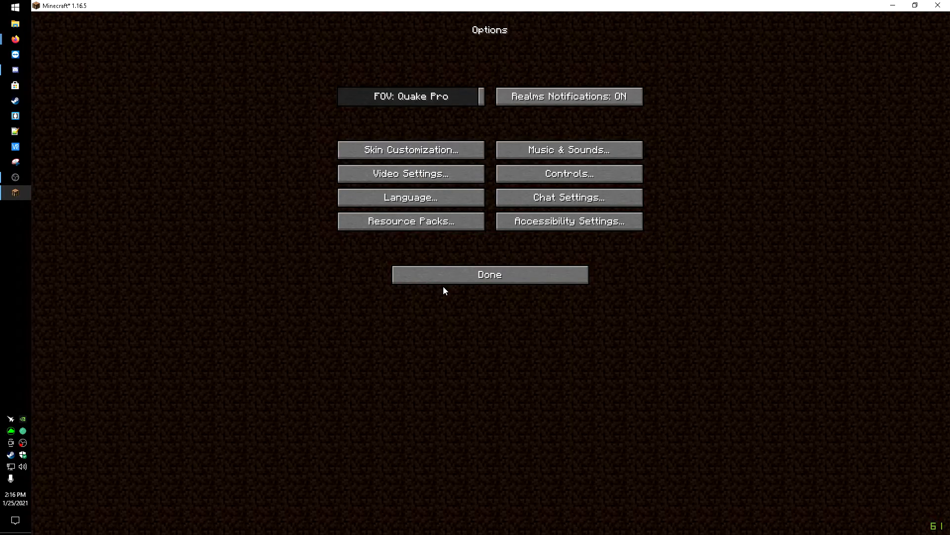
click(411, 221)
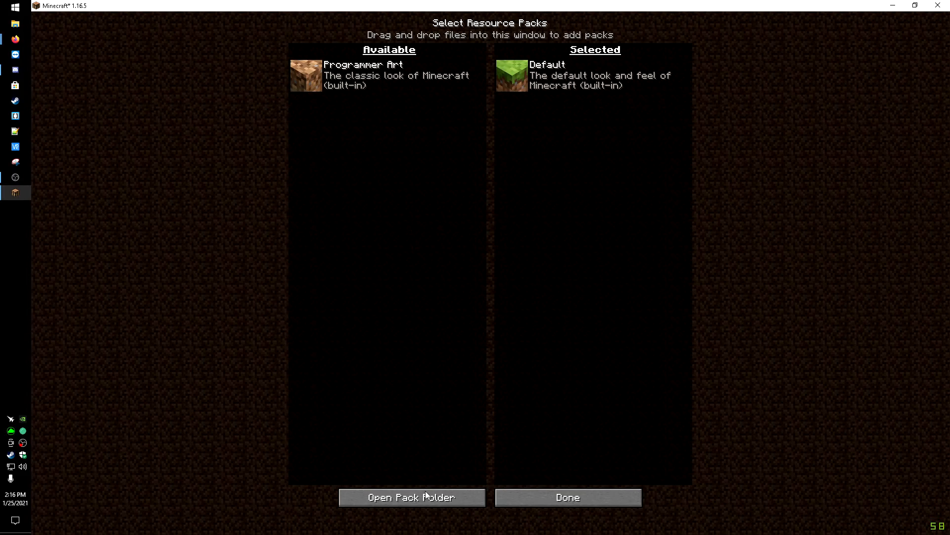
click(411, 497)
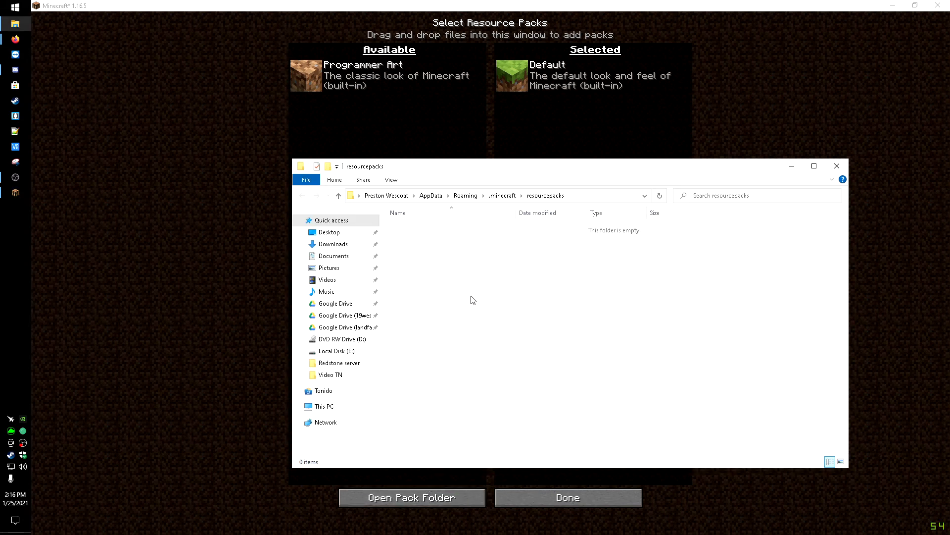
- Copy the standard and JSC John Smith Legacy zips from Downloads into resourcepacks
click(333, 244)
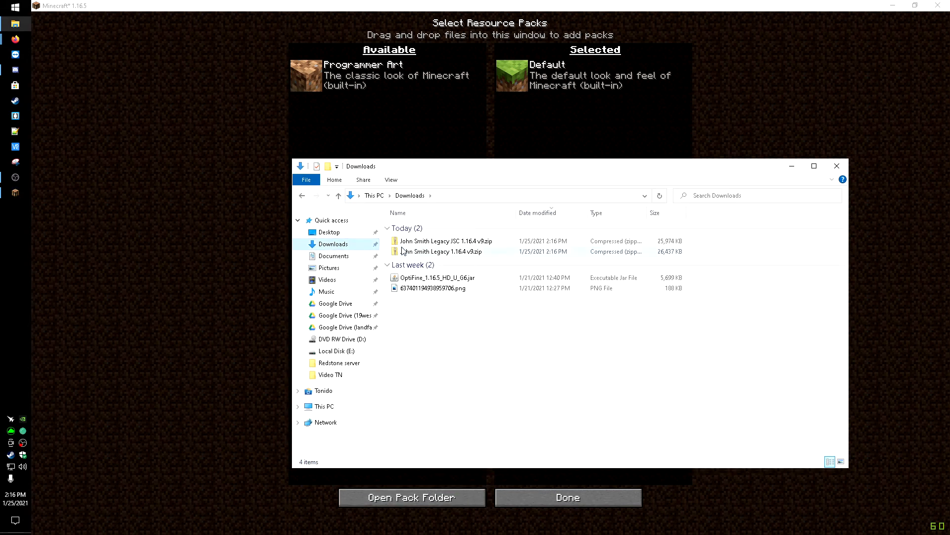
click(445, 240)
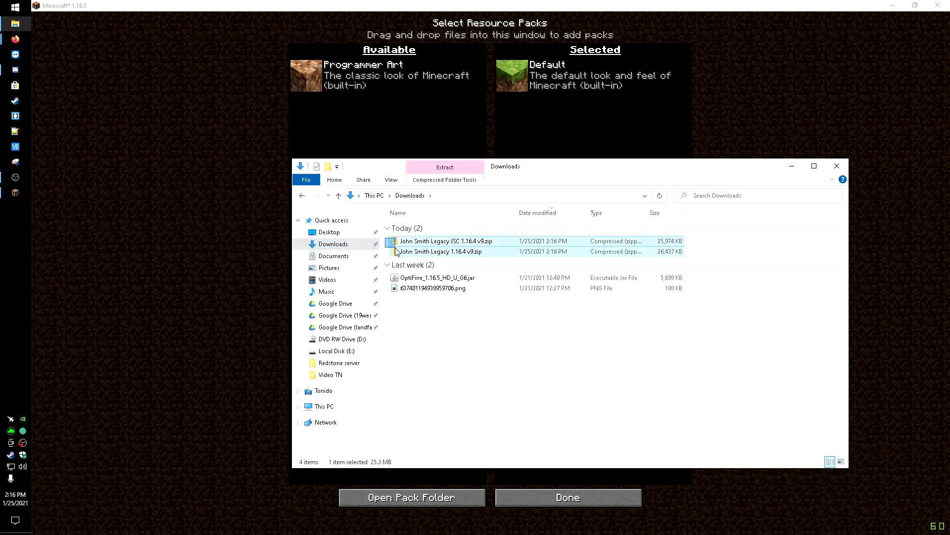
right_click(439, 251)
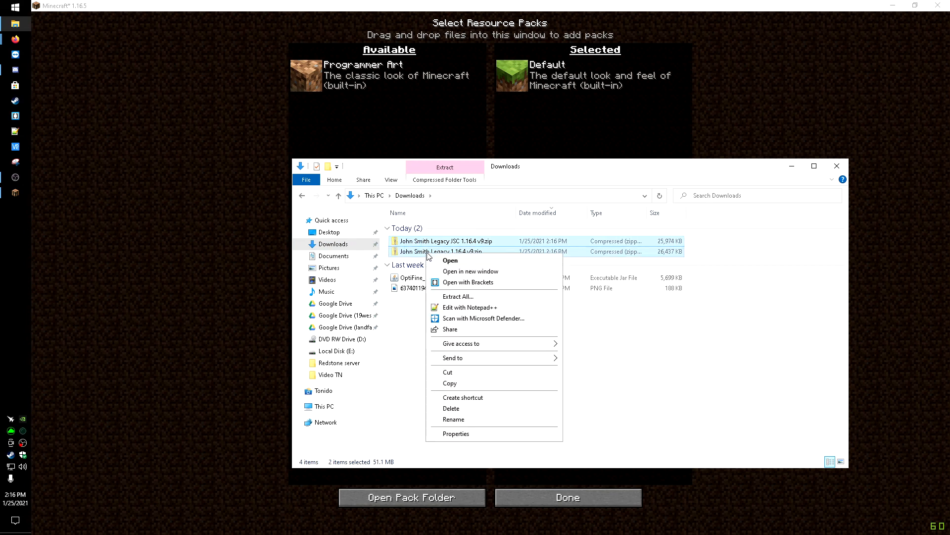
click(392, 310)
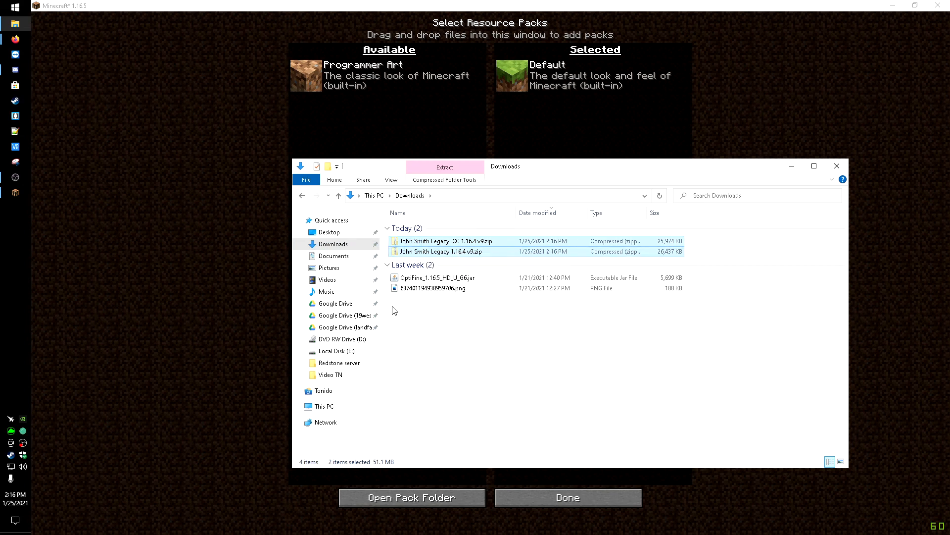
click(411, 497)
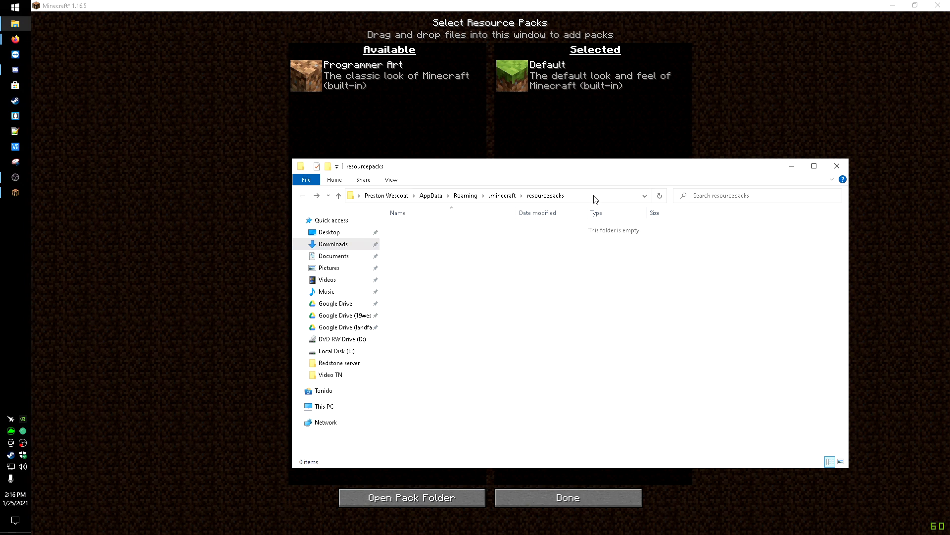
mouse_move(511, 216)
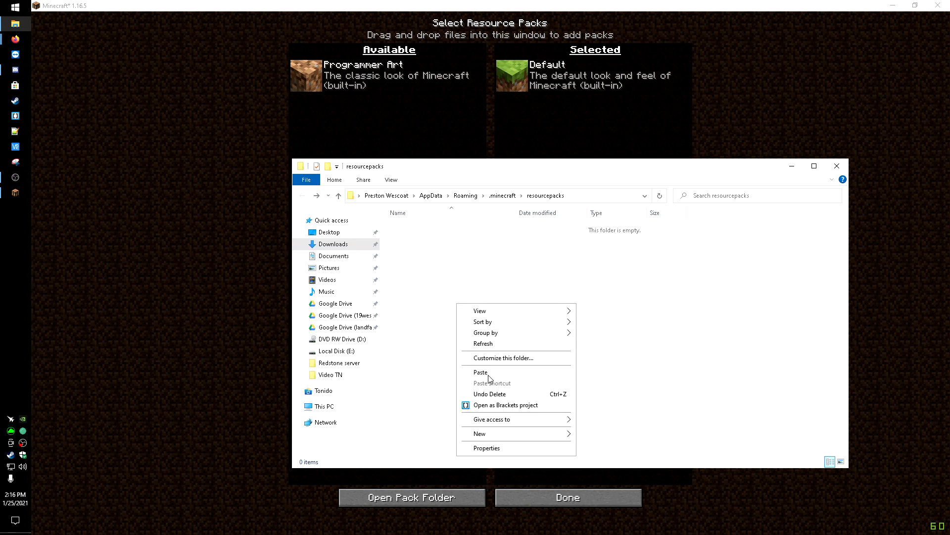
click(480, 372)
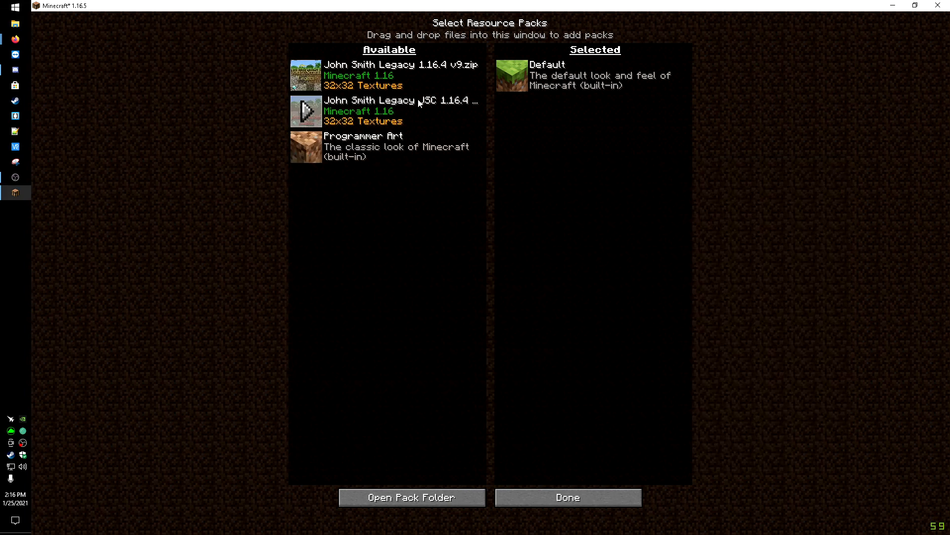
mouse_move(542, 495)
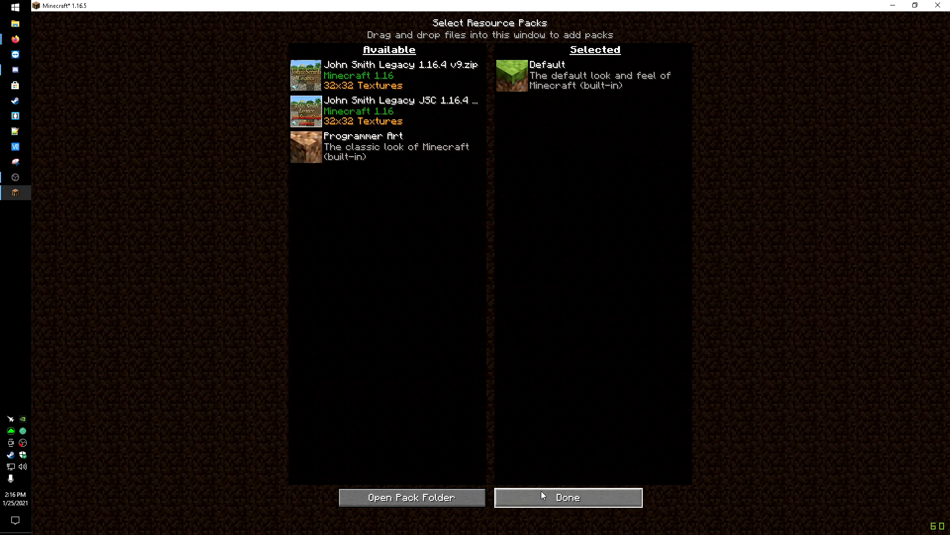
mouse_move(544, 497)
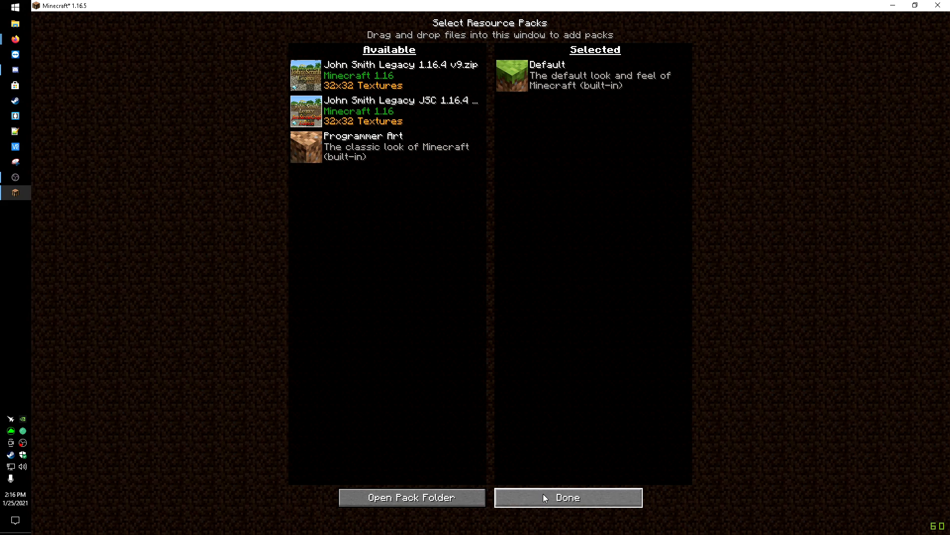
- Join the LFN Castle server and activate John Smith Legacy 1.16.4 v9 above Default
click(567, 497)
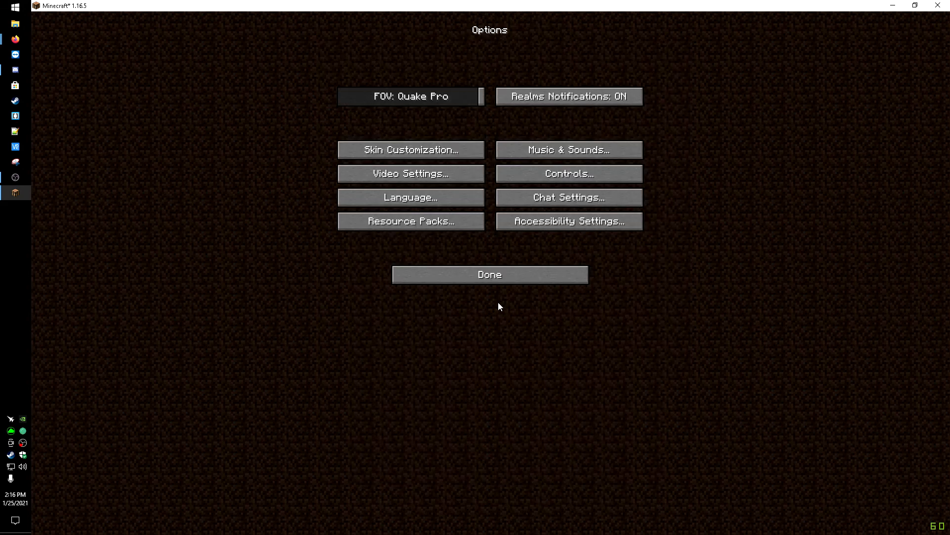
click(489, 274)
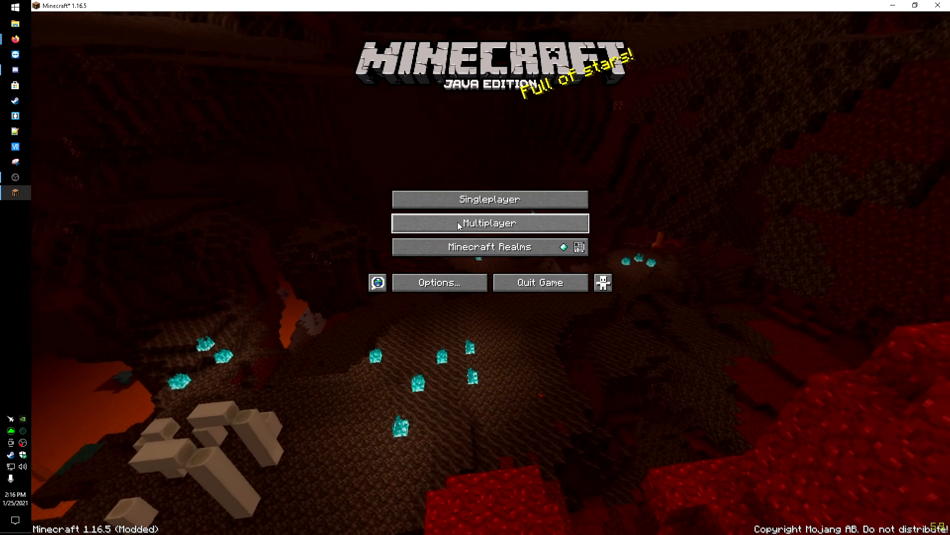
click(488, 223)
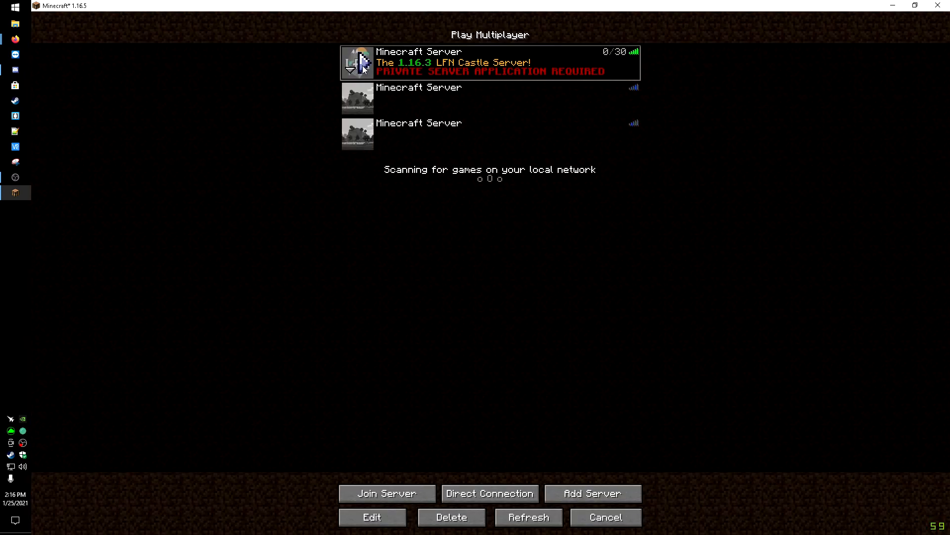
click(386, 493)
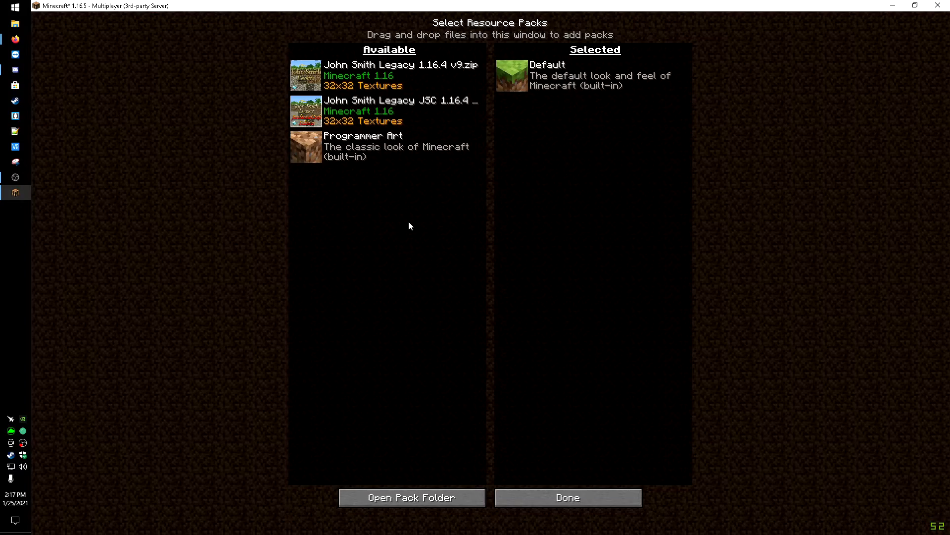
mouse_move(306, 75)
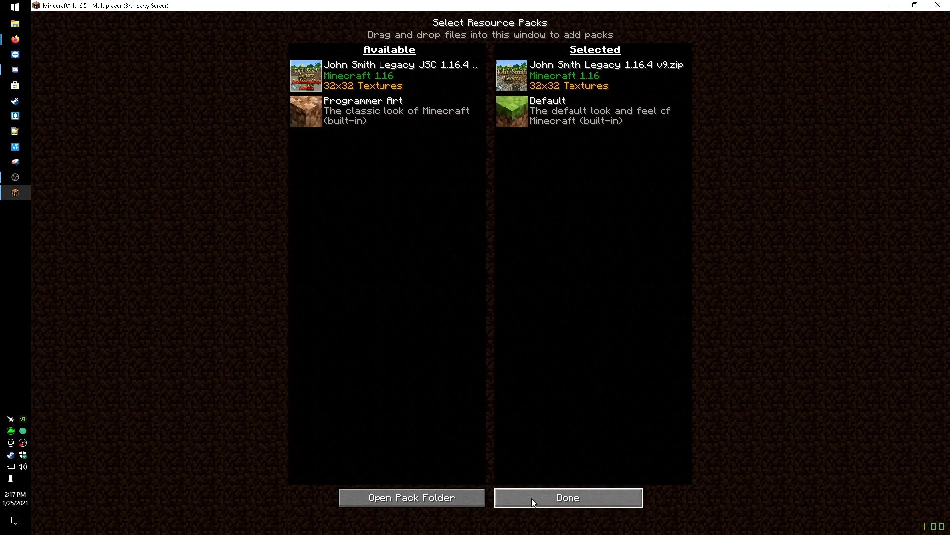
click(567, 497)
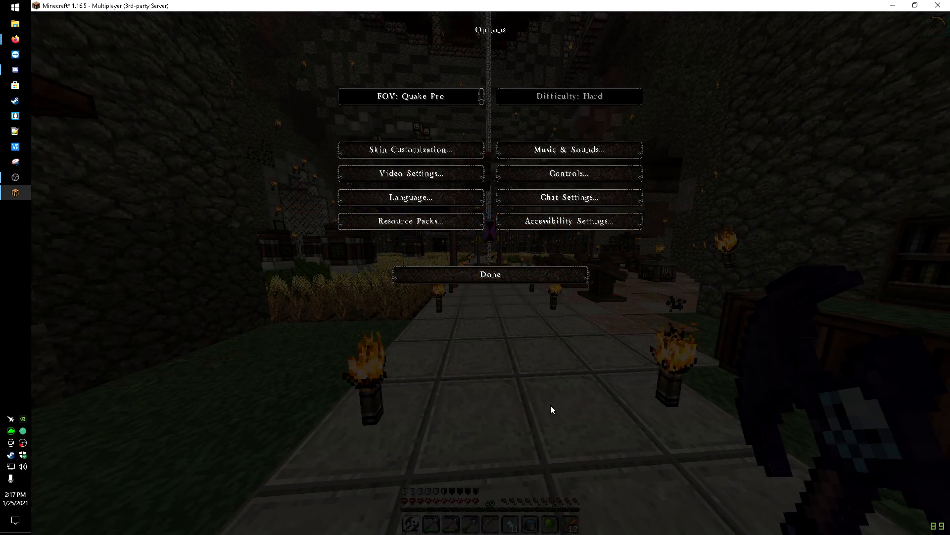
click(490, 274)
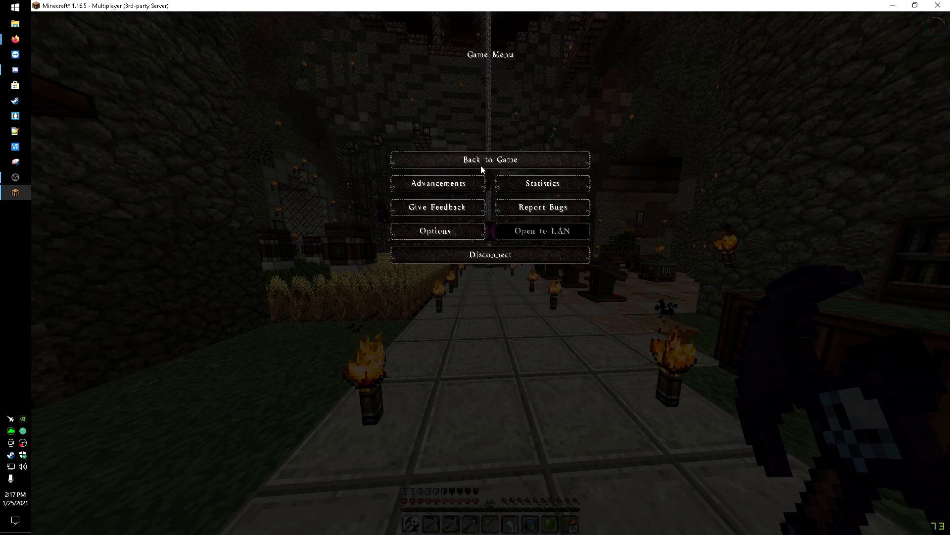
- Resume play, tour the castle, then teleport home to the labeled-chest storage room
click(490, 160)
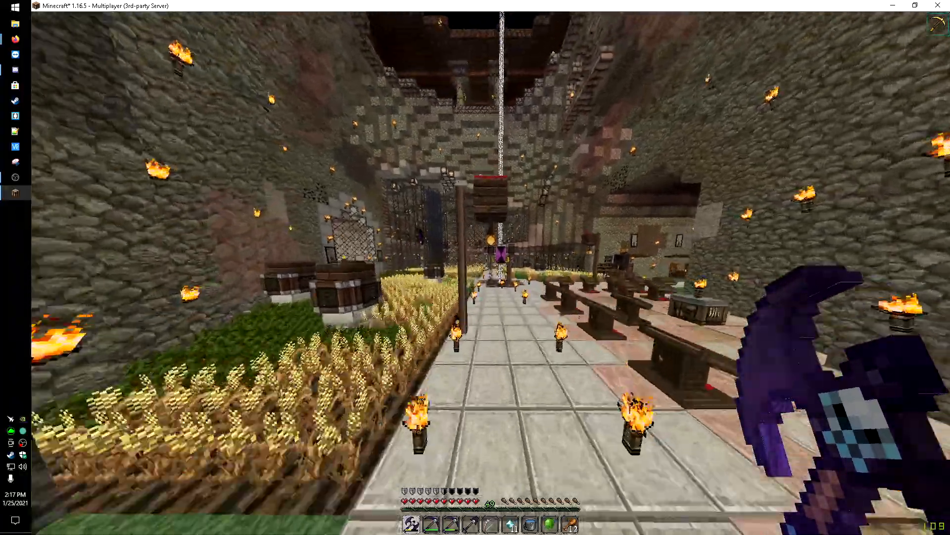
mouse_move(475, 267)
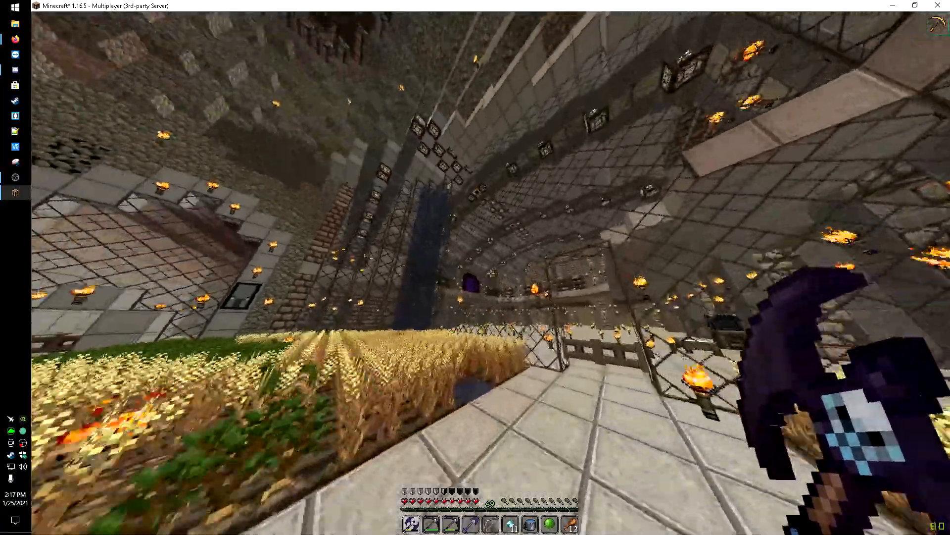
mouse_move(475, 273)
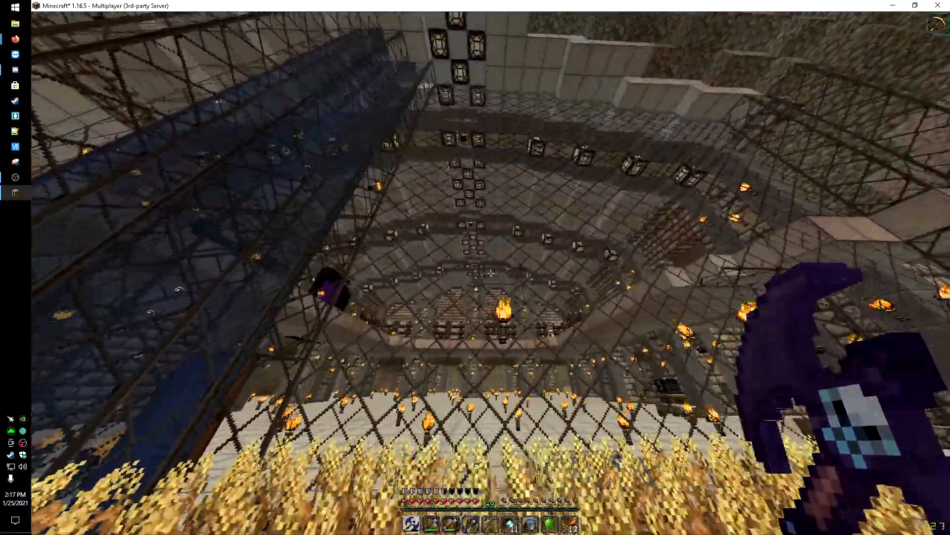
mouse_move(475, 267)
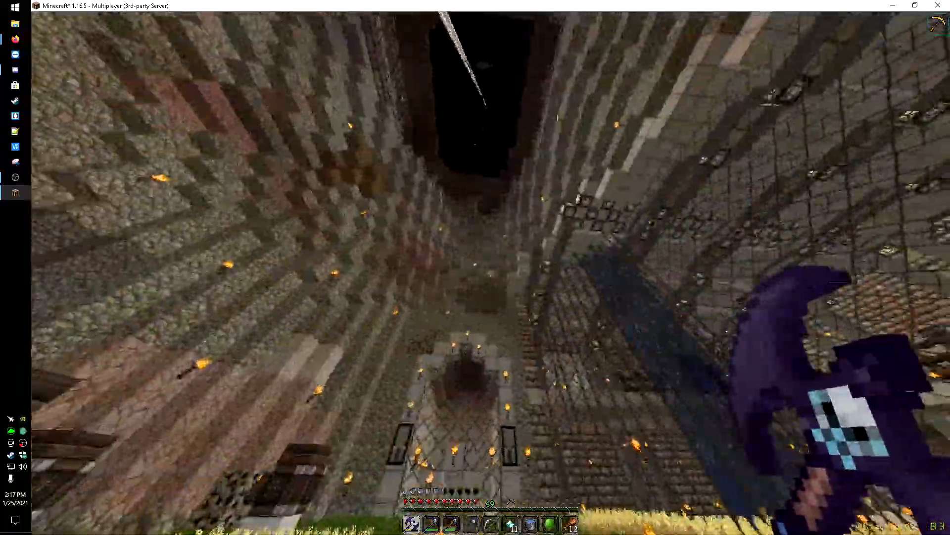
mouse_move(476, 268)
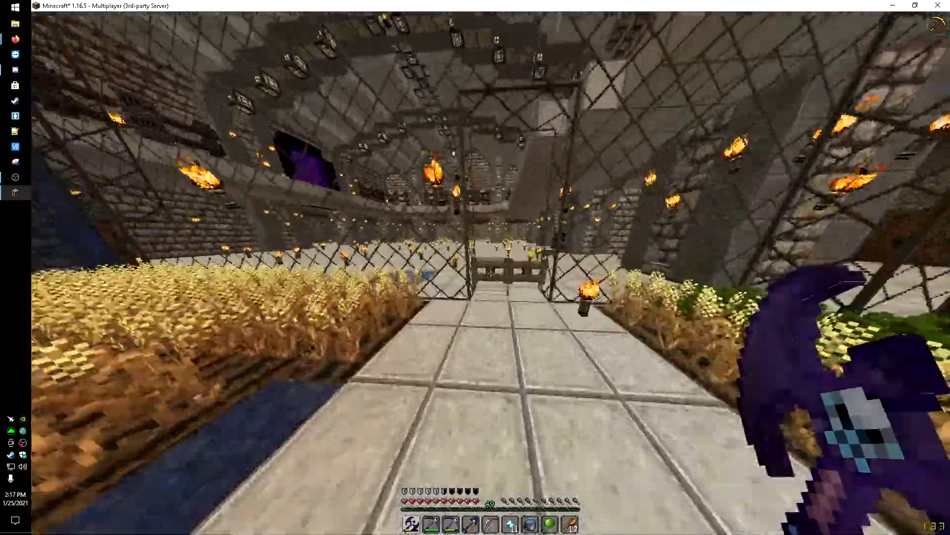
mouse_move(475, 268)
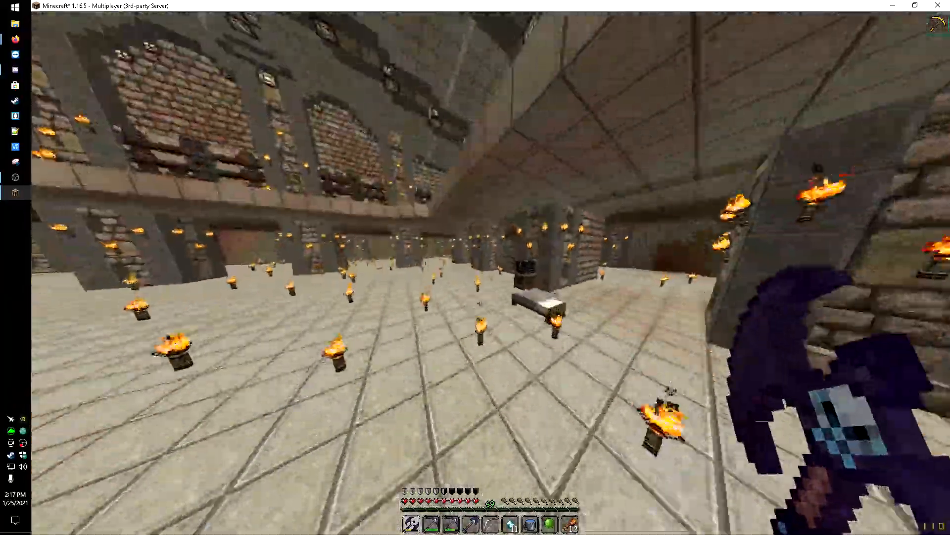
mouse_move(475, 268)
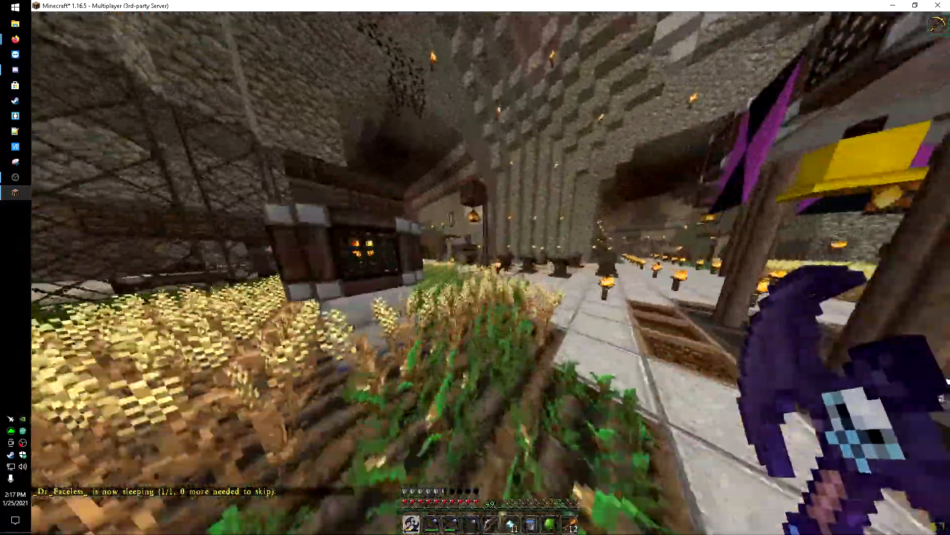
mouse_move(476, 267)
text(/home)
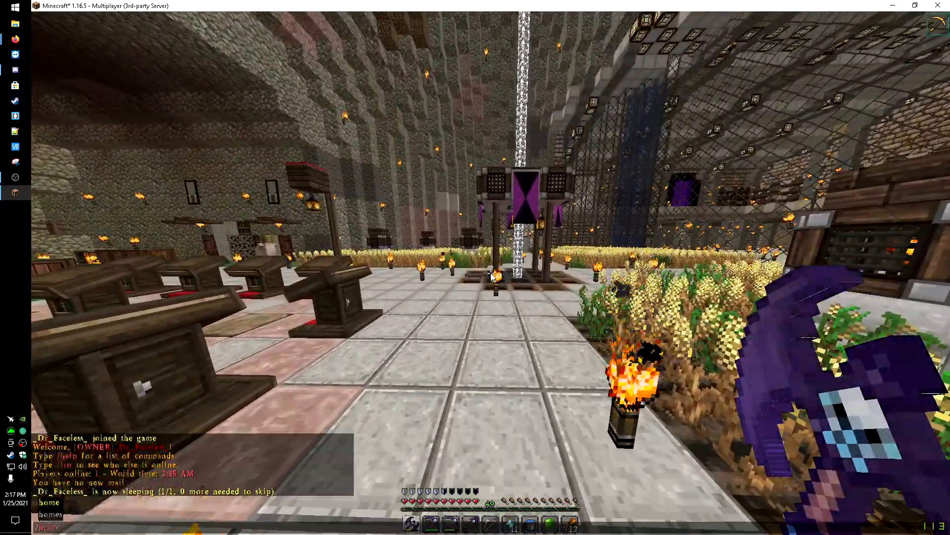
key(Return)
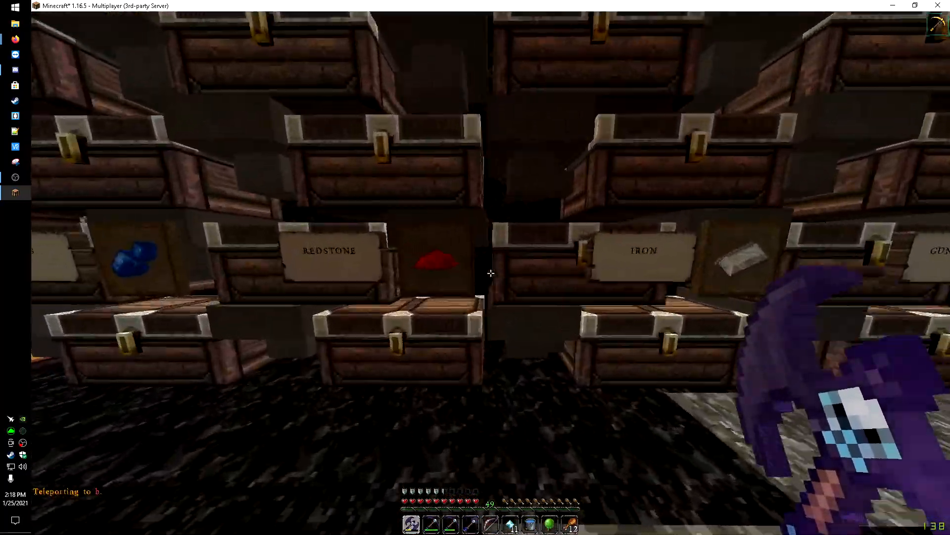
mouse_move(489, 273)
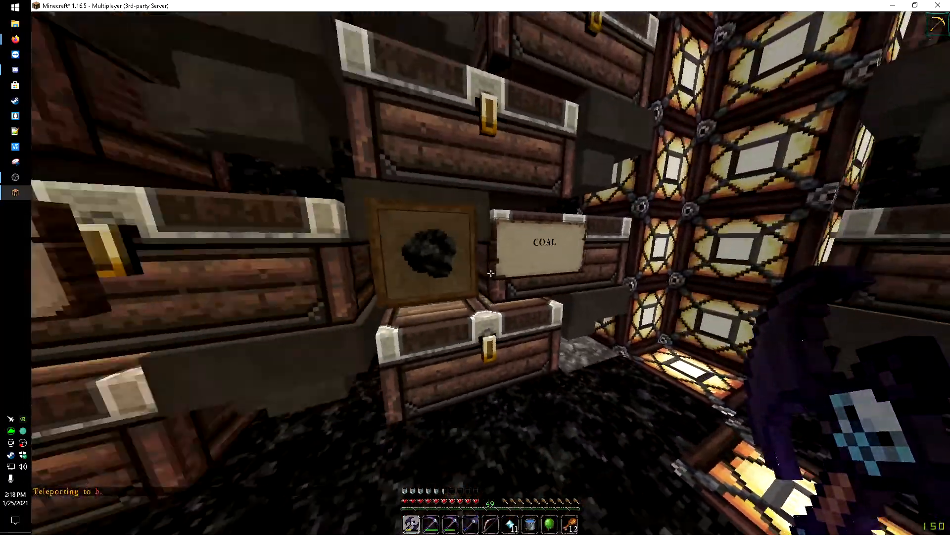
mouse_move(491, 273)
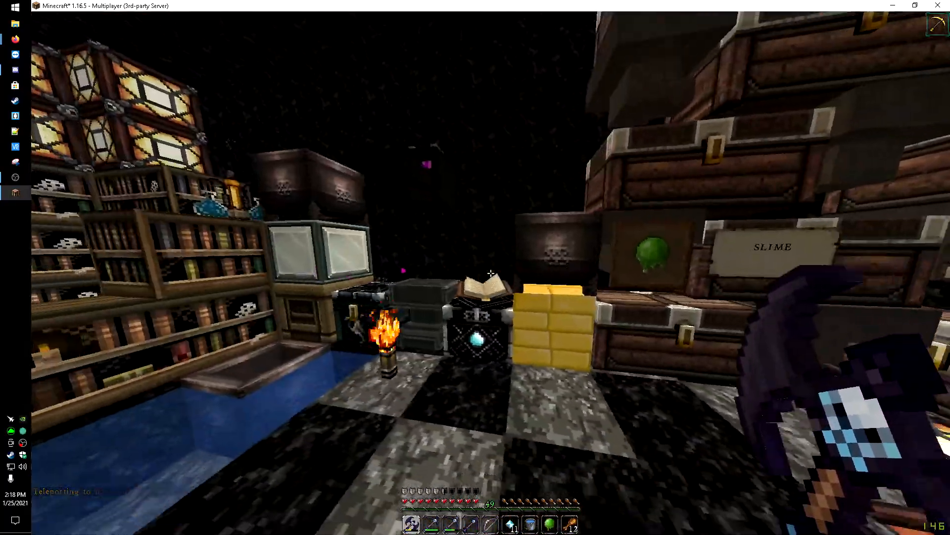
mouse_move(475, 273)
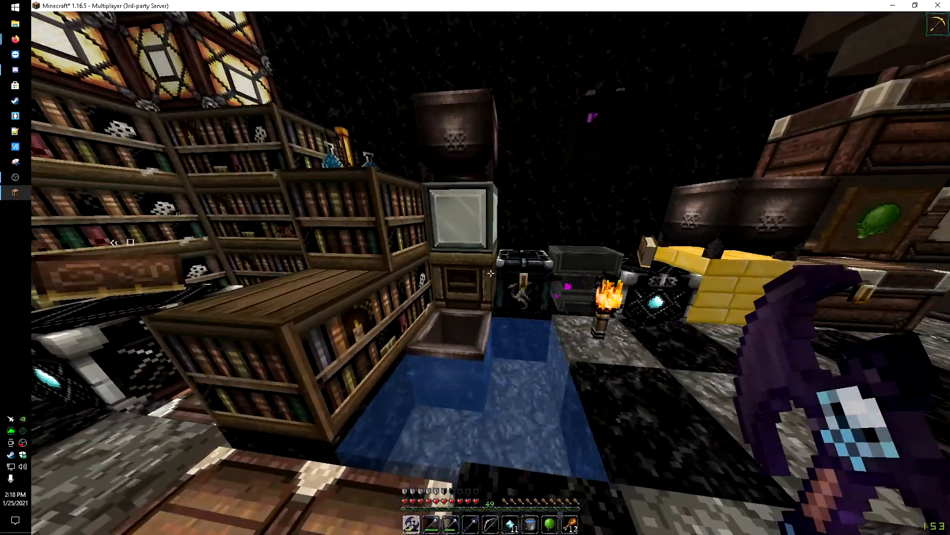
mouse_move(475, 267)
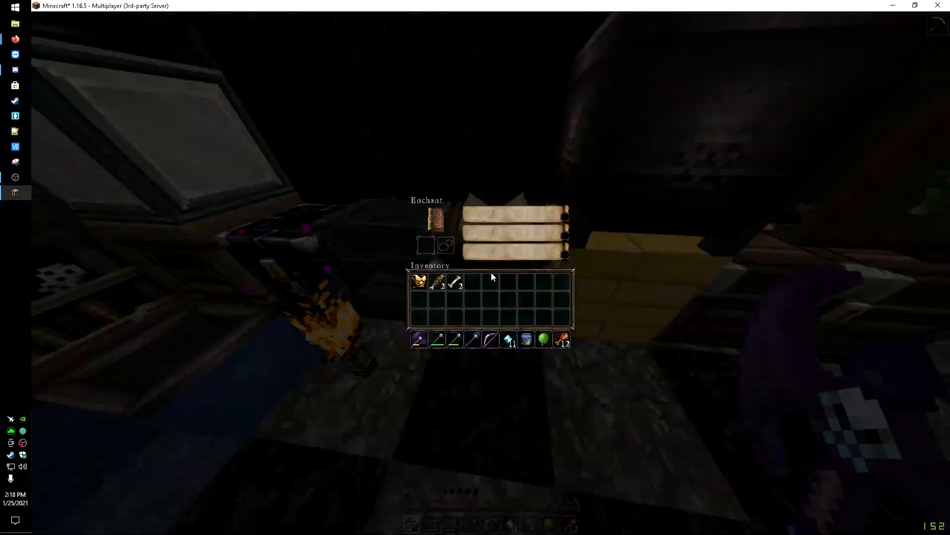
- Close the enchanting table after viewing the bookshelf-lined library
key(Escape)
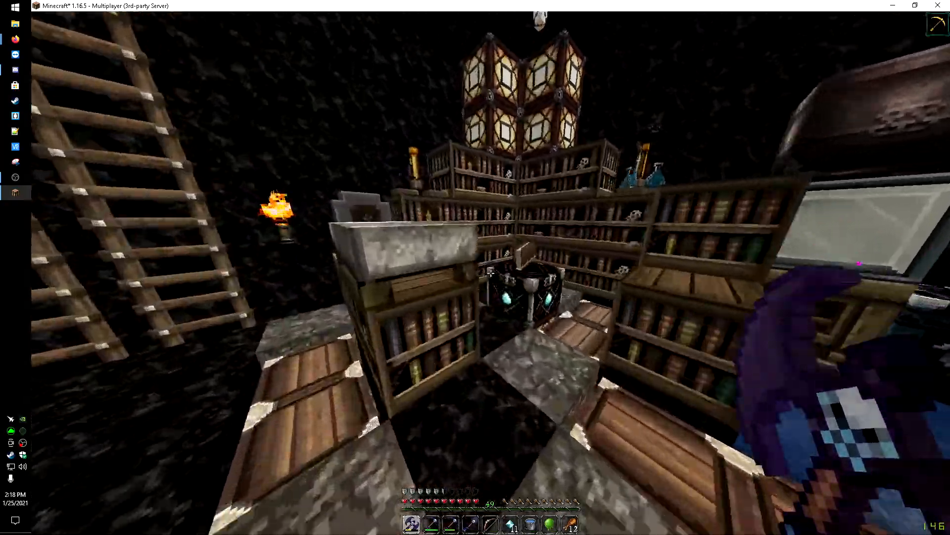
mouse_move(476, 267)
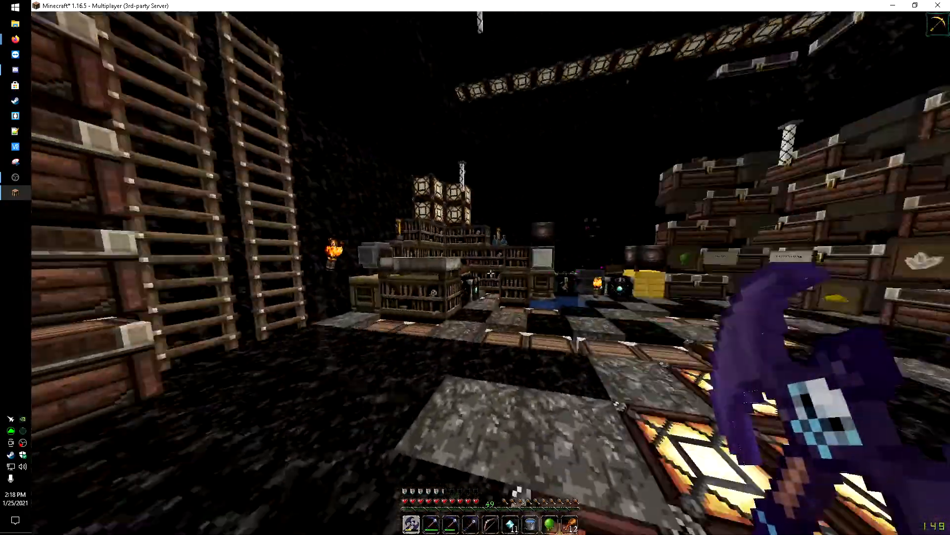
mouse_move(475, 268)
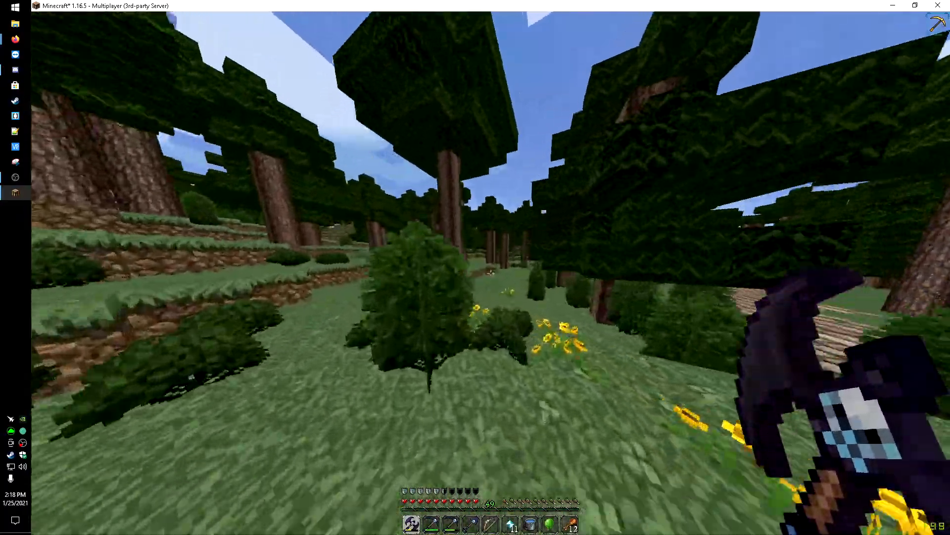
mouse_move(475, 268)
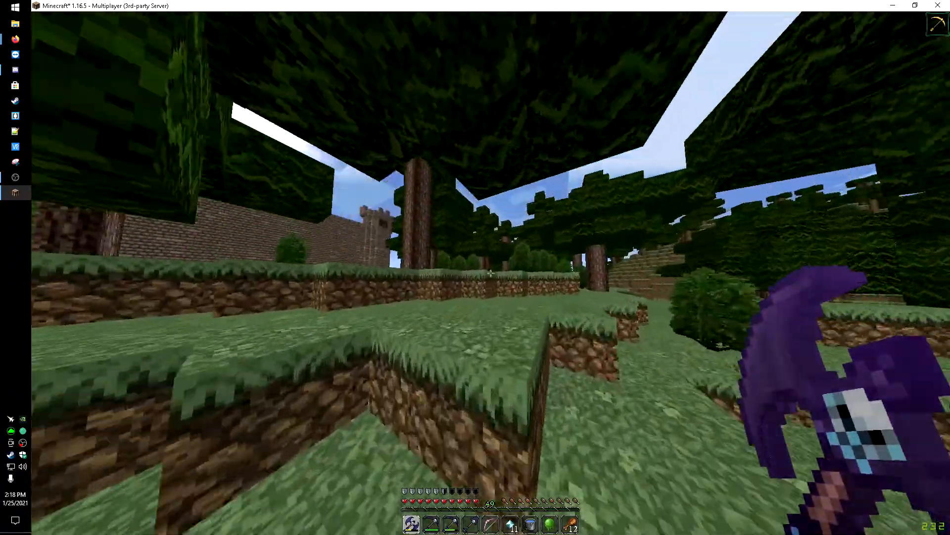
- Remove John Smith Legacy 1.16.4 from the active packs, leaving only Default
key(Escape)
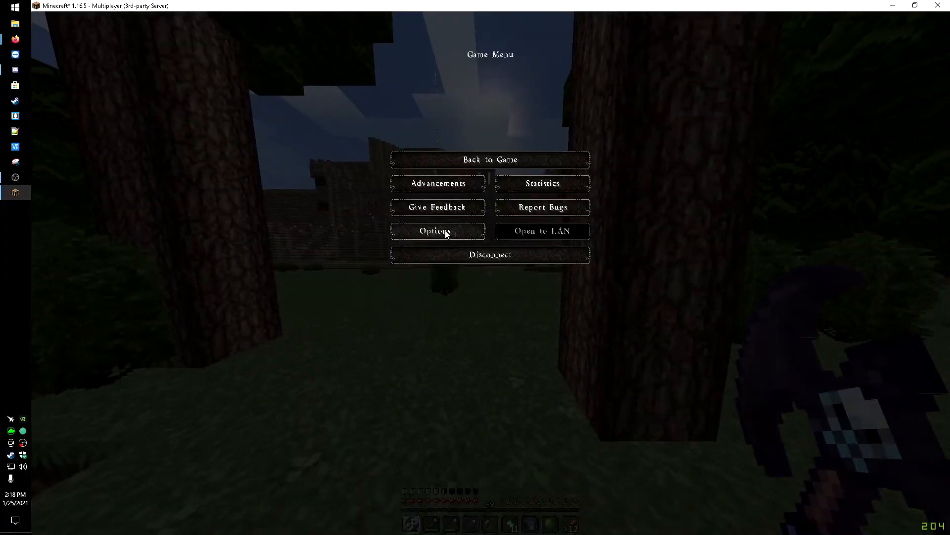
click(438, 231)
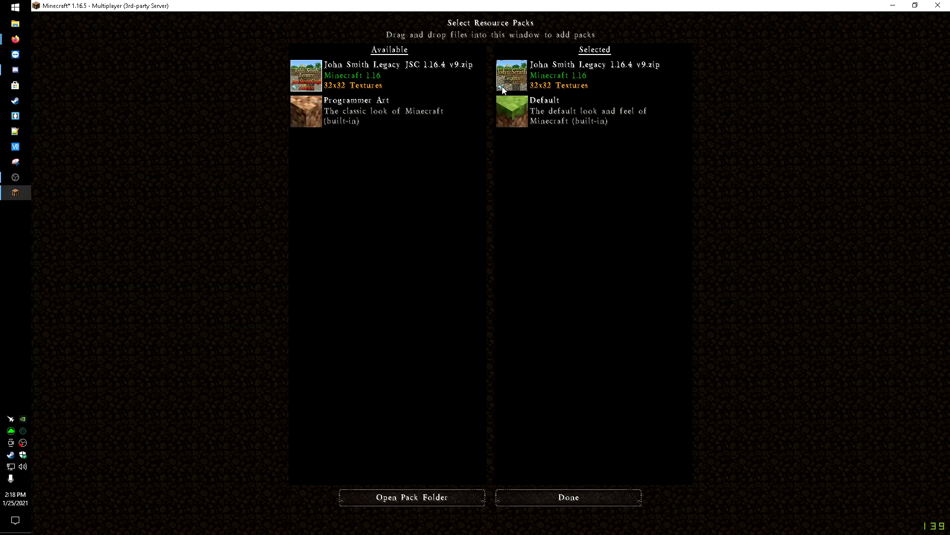
click(511, 76)
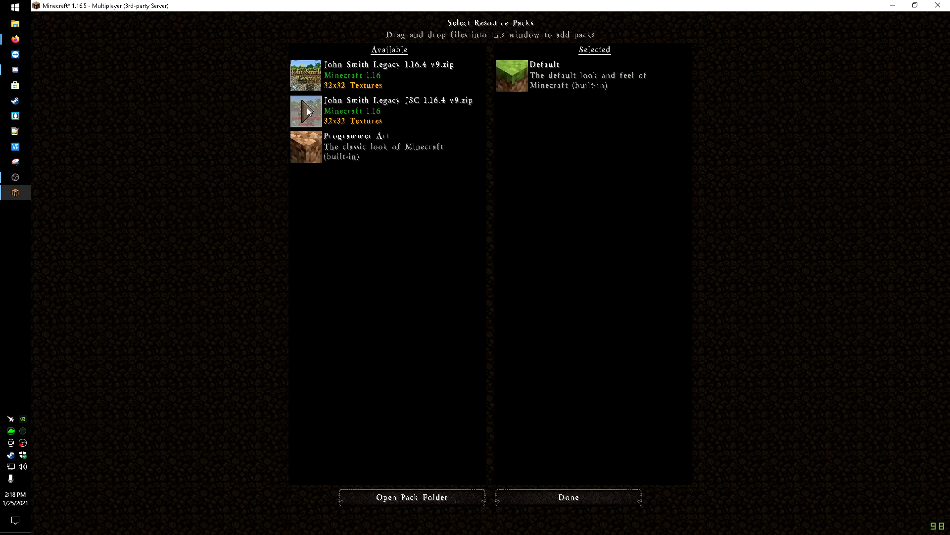
click(568, 496)
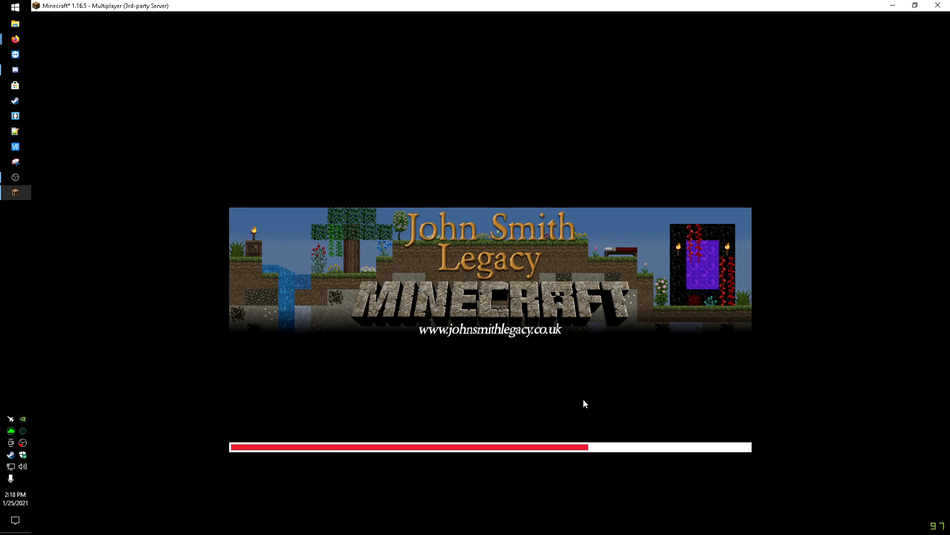
mouse_move(534, 395)
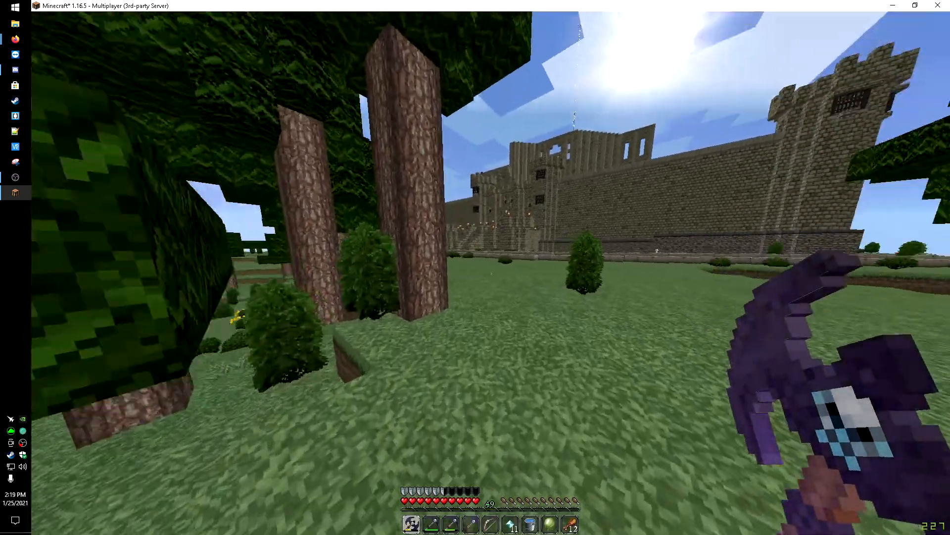
mouse_move(475, 268)
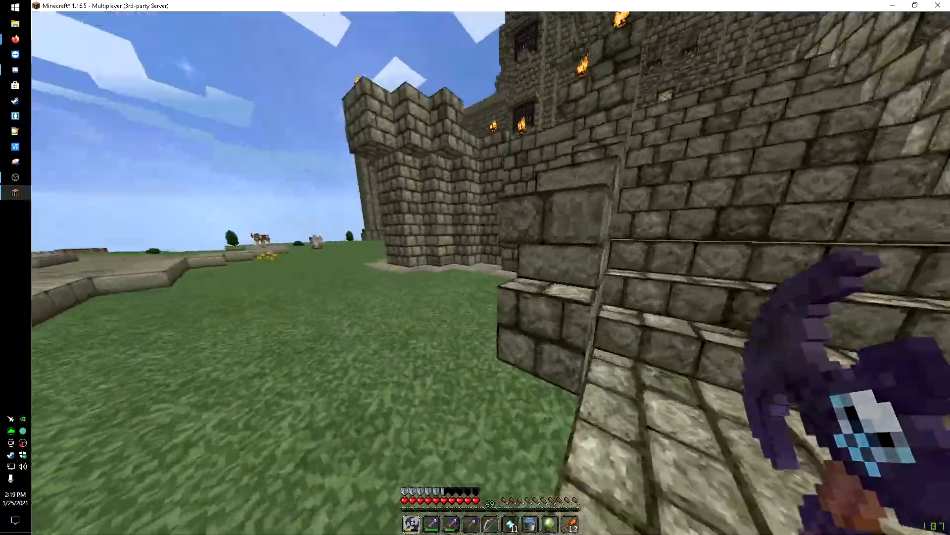
mouse_move(476, 268)
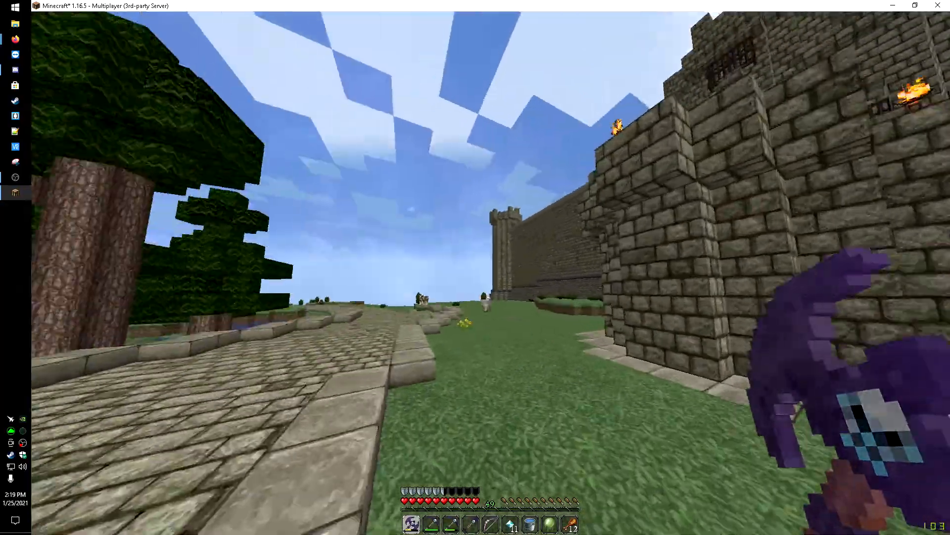
mouse_move(475, 268)
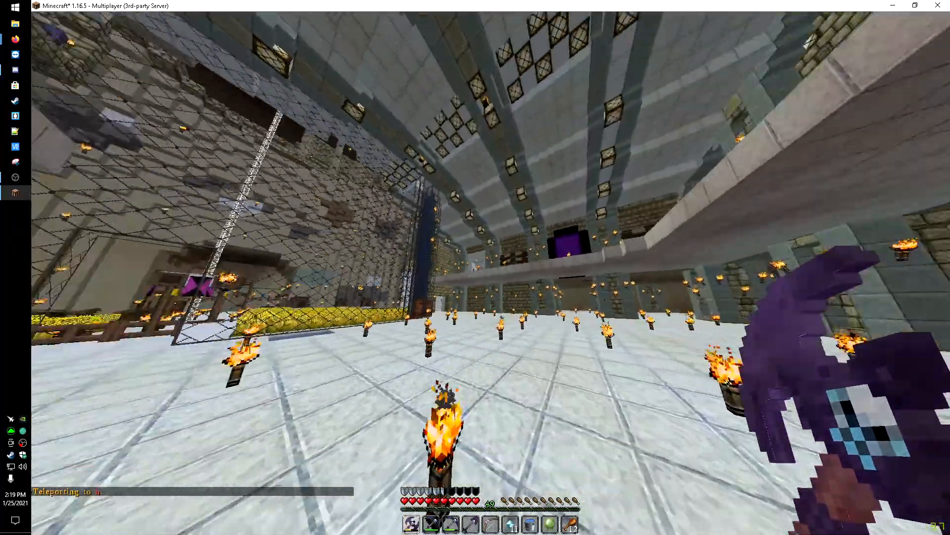
mouse_move(475, 267)
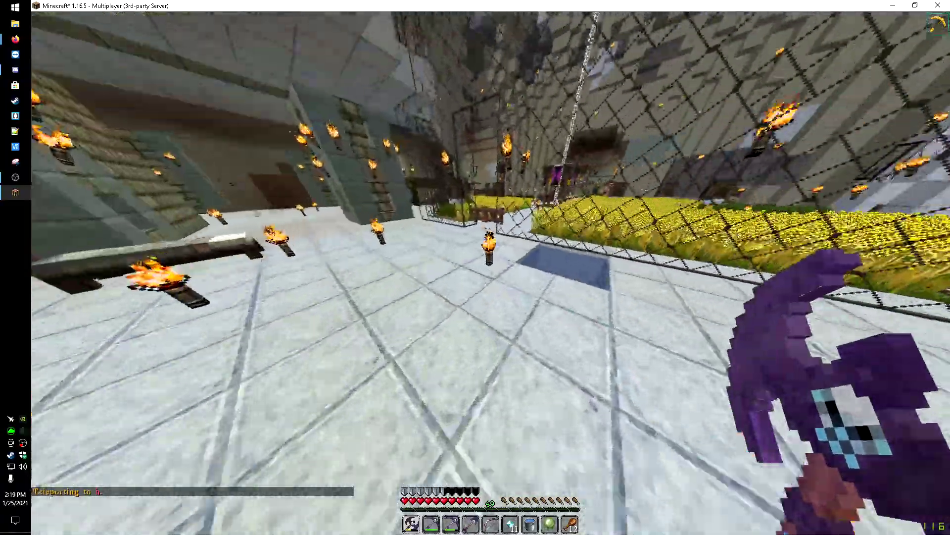
mouse_move(476, 268)
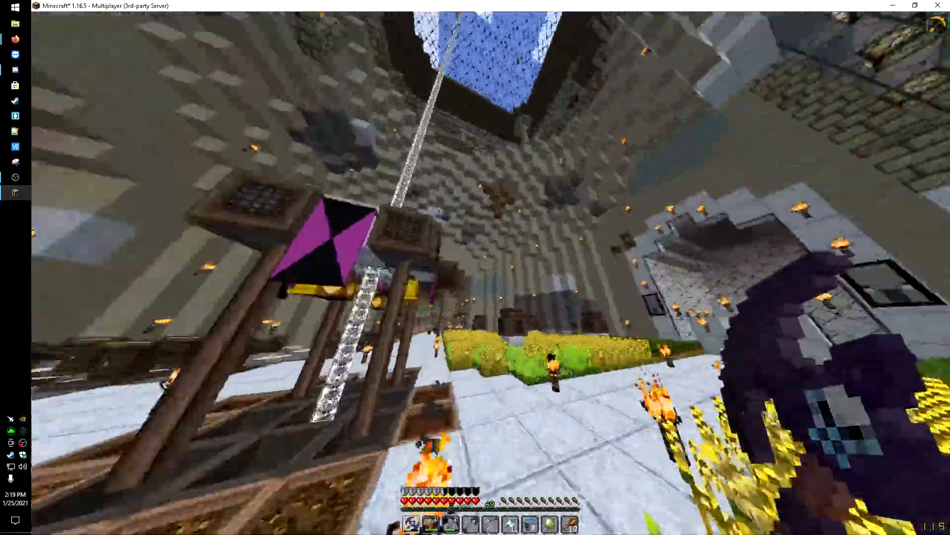
mouse_move(475, 267)
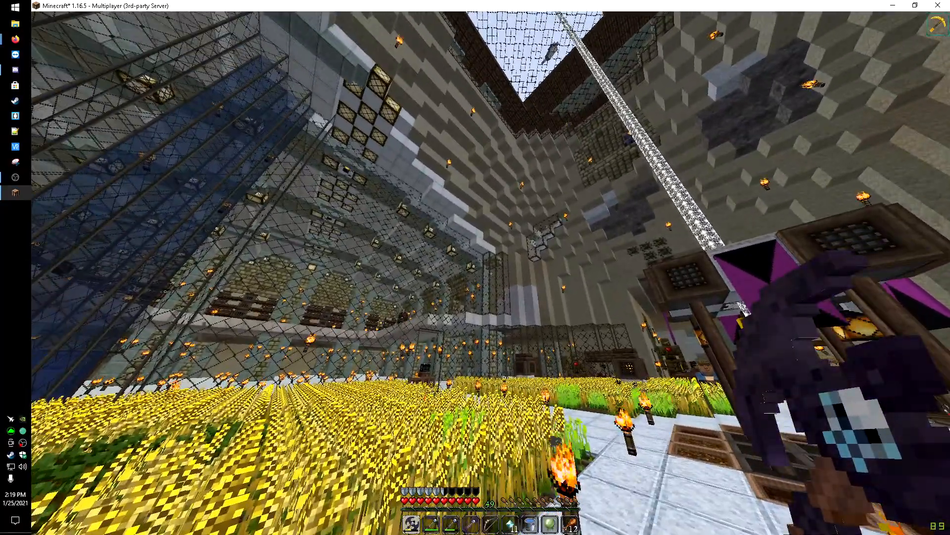
- Re-select John Smith Legacy 1.16.4, apply it, and return to the wheat farm
key(Escape)
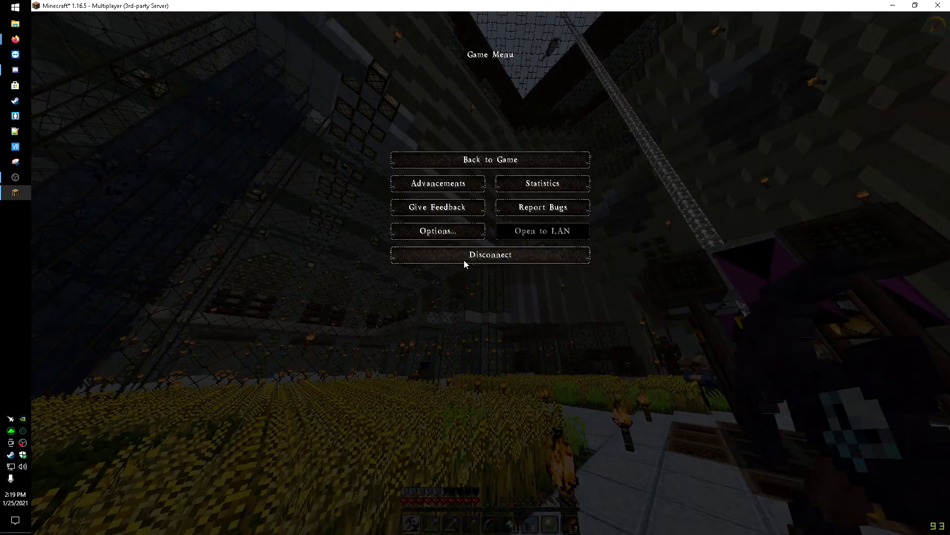
click(437, 231)
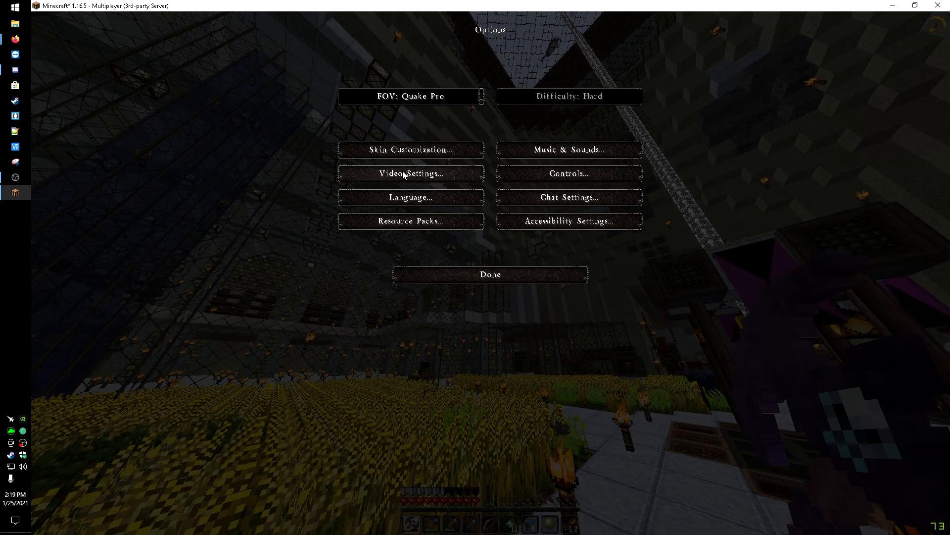
click(411, 221)
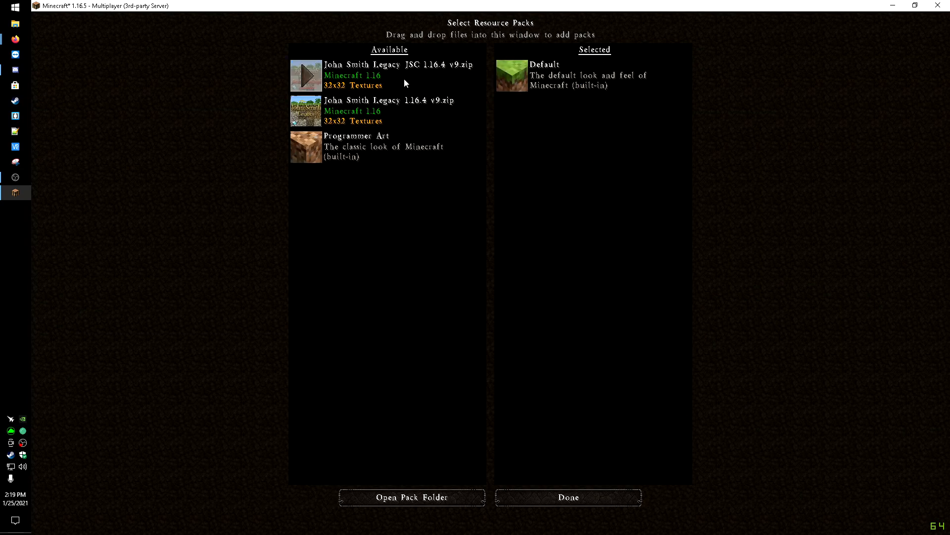
click(305, 111)
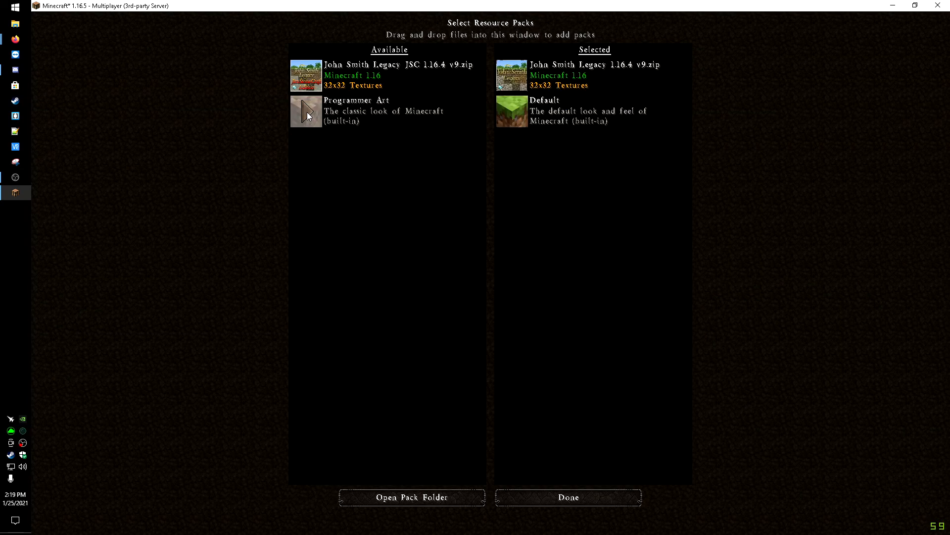
click(568, 497)
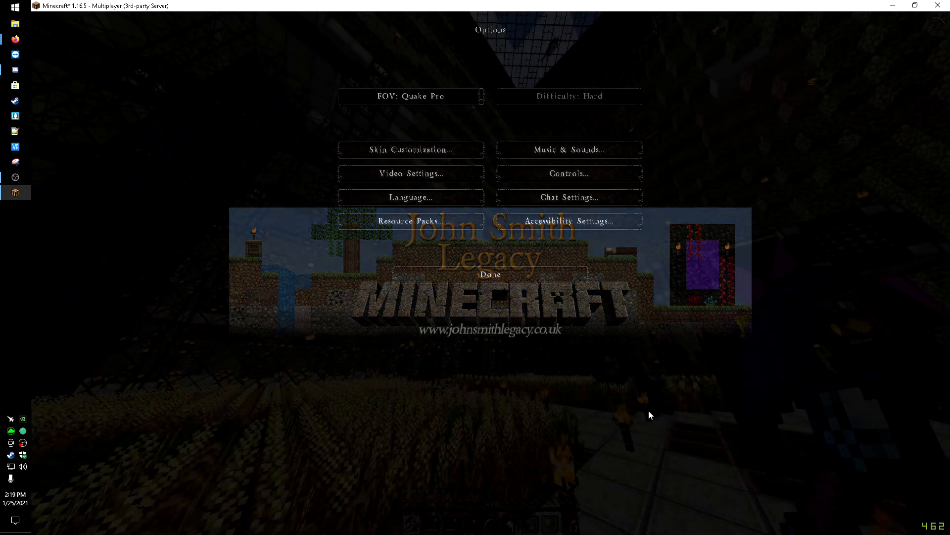
click(490, 274)
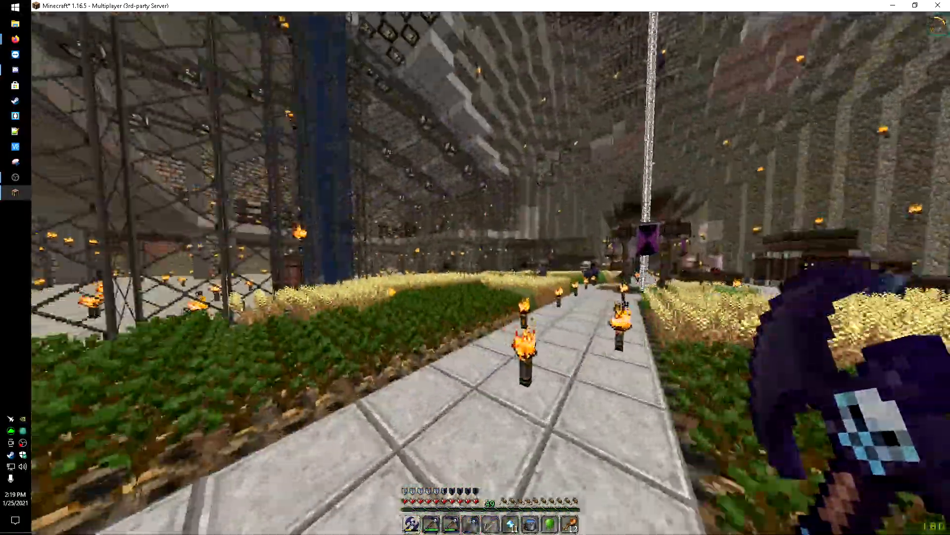
mouse_move(475, 268)
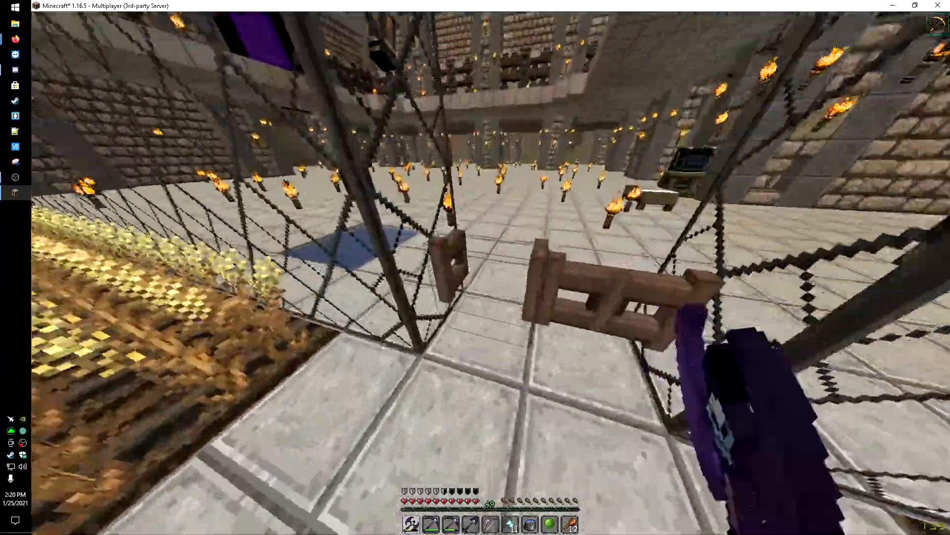
mouse_move(475, 267)
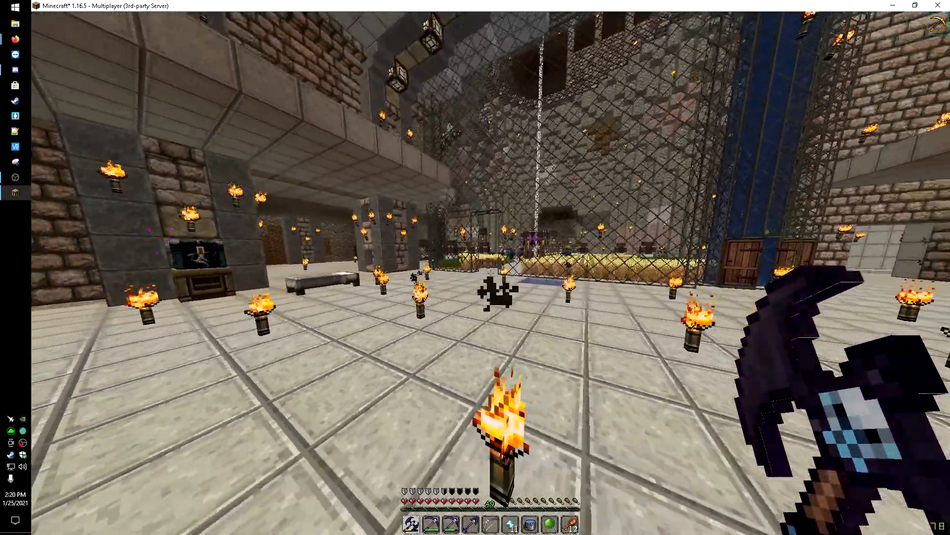
mouse_move(475, 267)
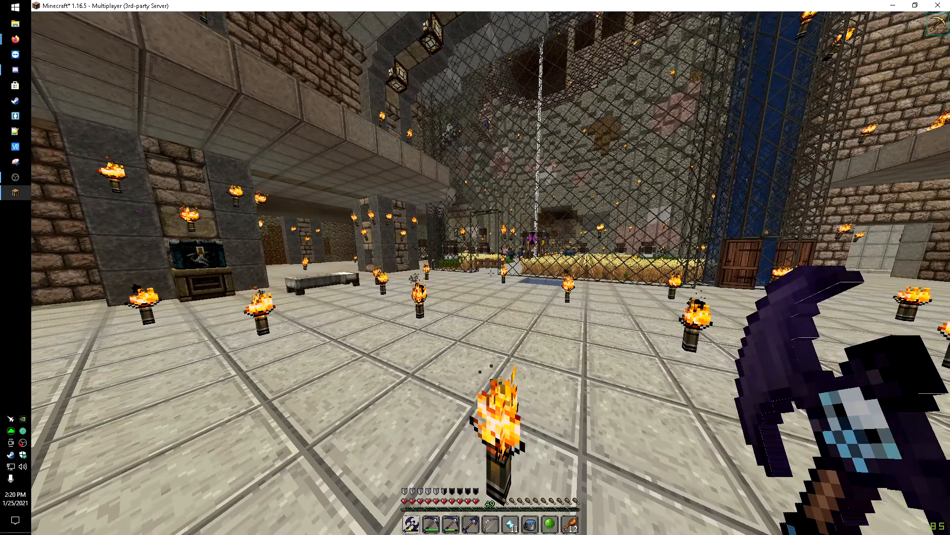